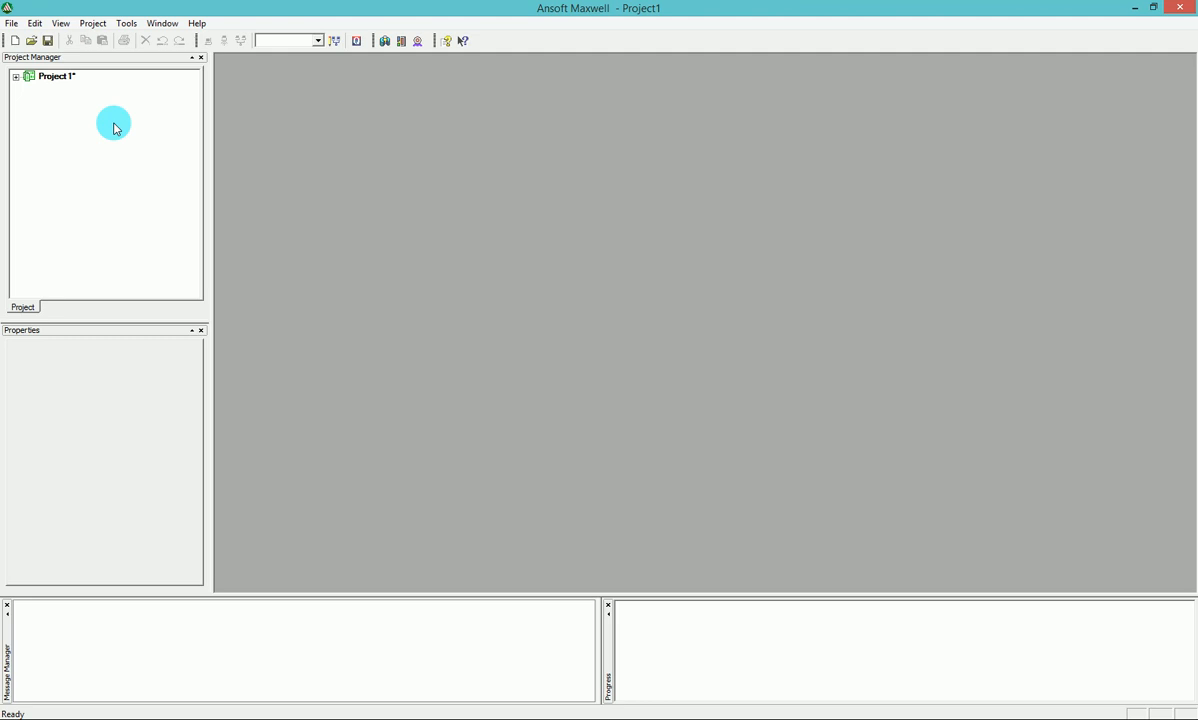
mouse_move(143, 130)
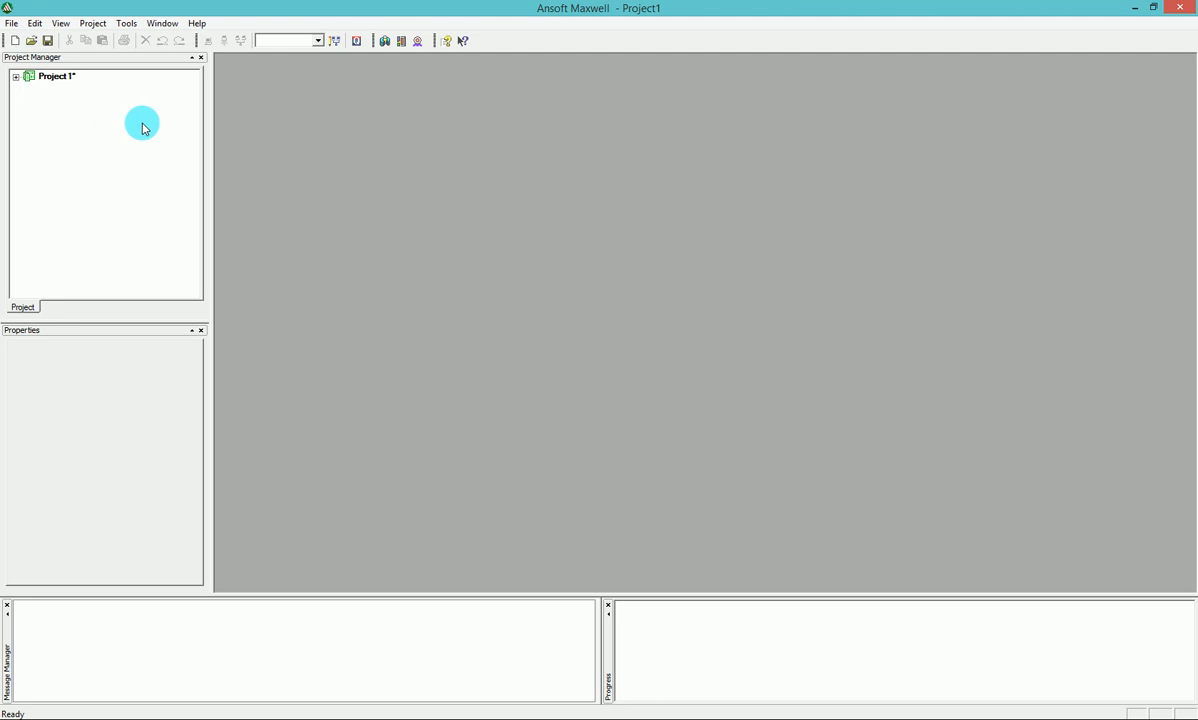
mouse_move(150, 130)
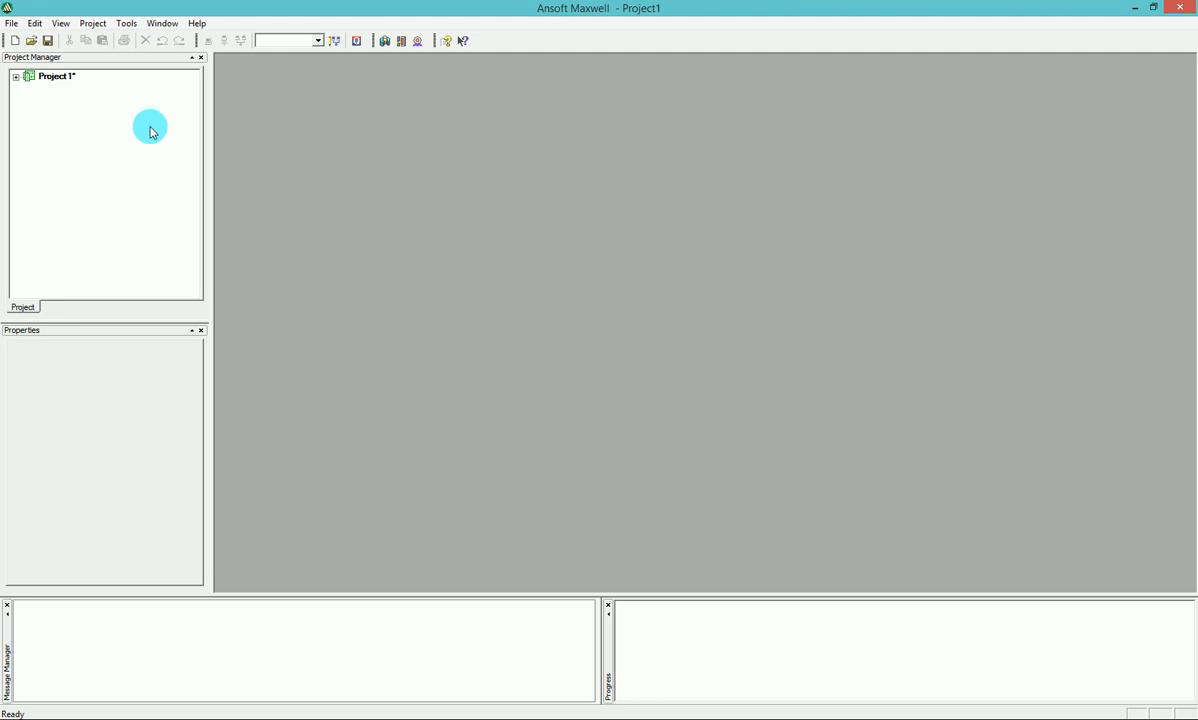
mouse_move(196, 135)
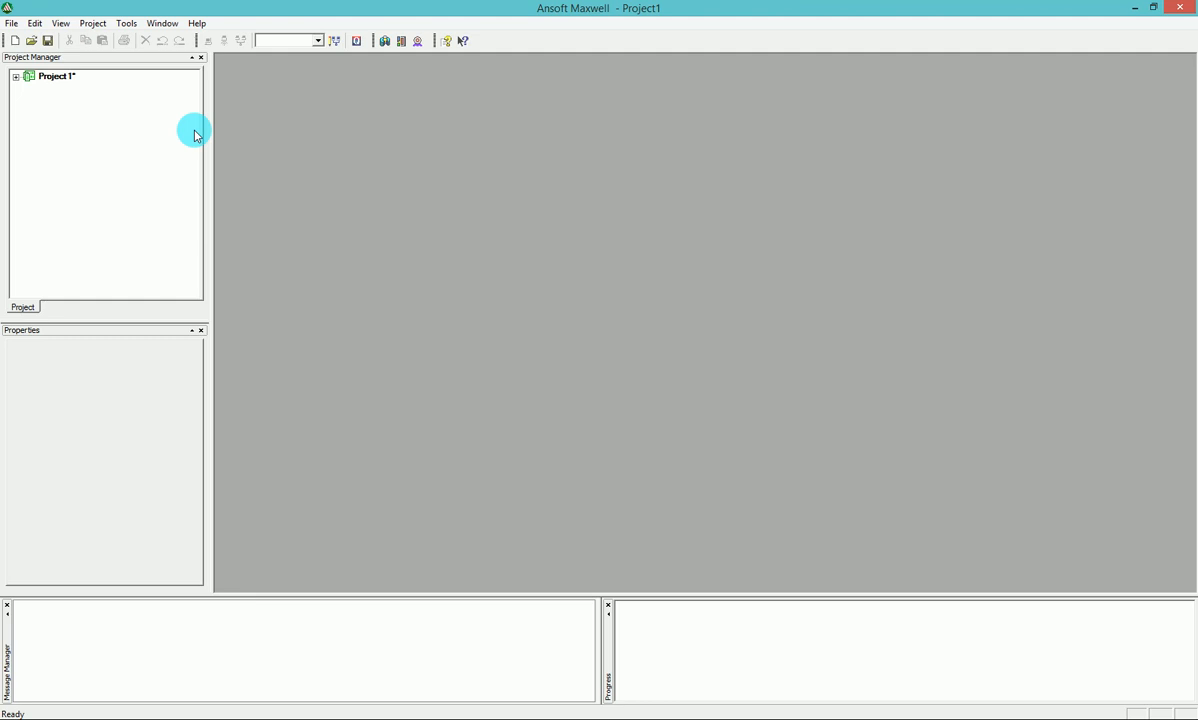
mouse_move(353, 61)
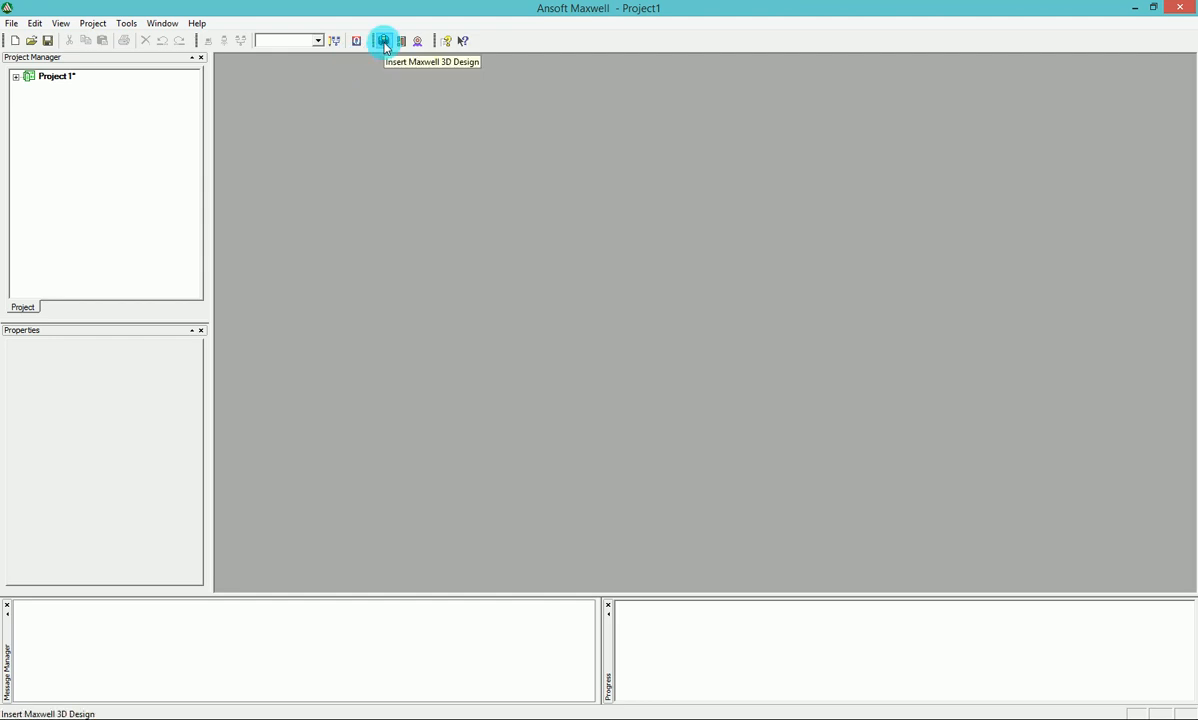
- Insert a new transient Maxwell 3D design into Project1
click(382, 40)
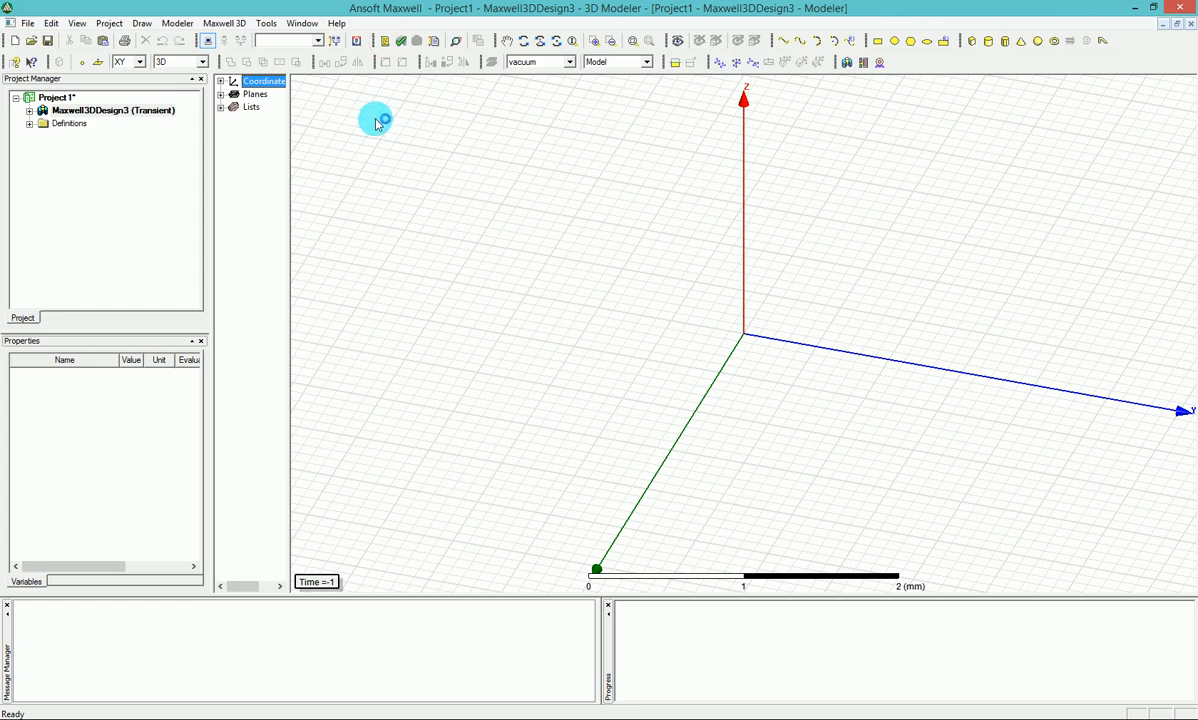
mouse_move(385, 120)
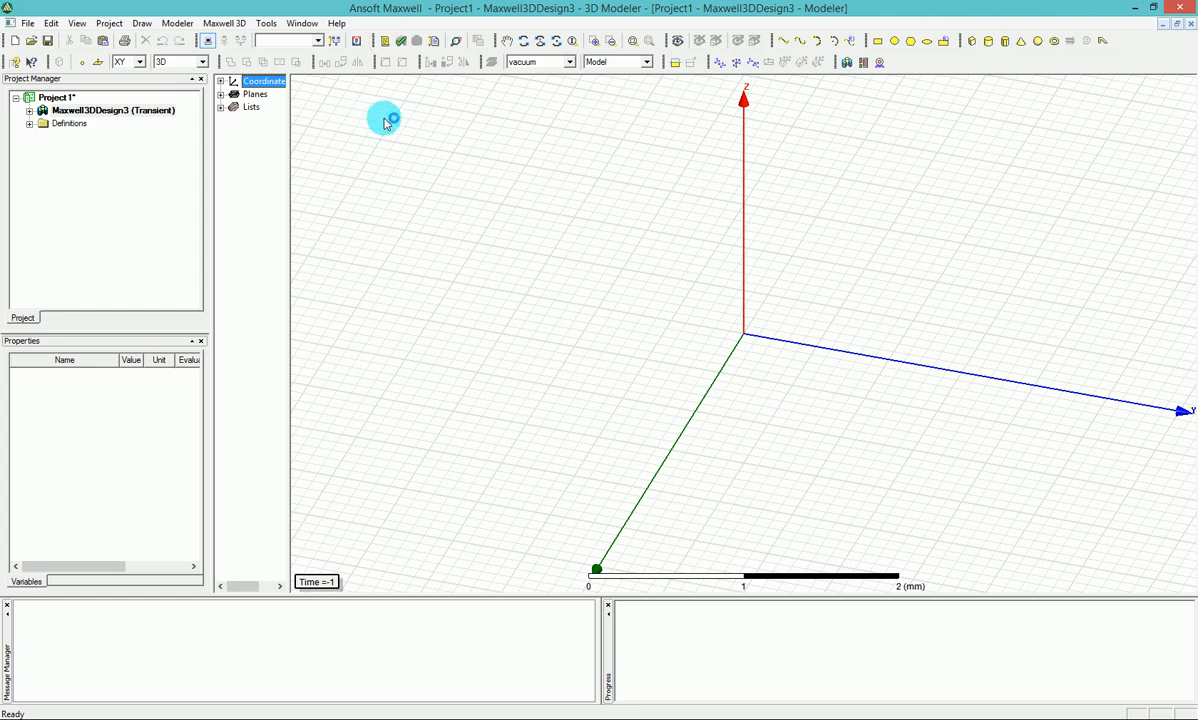
mouse_move(648, 245)
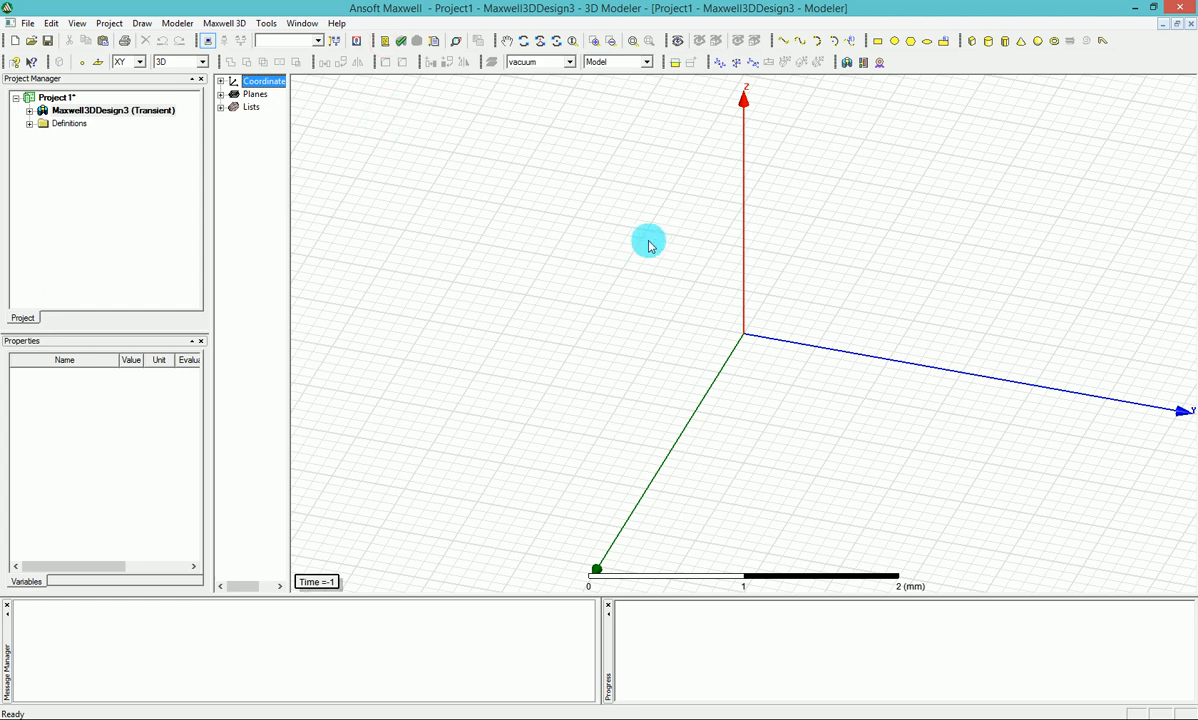
mouse_move(305, 133)
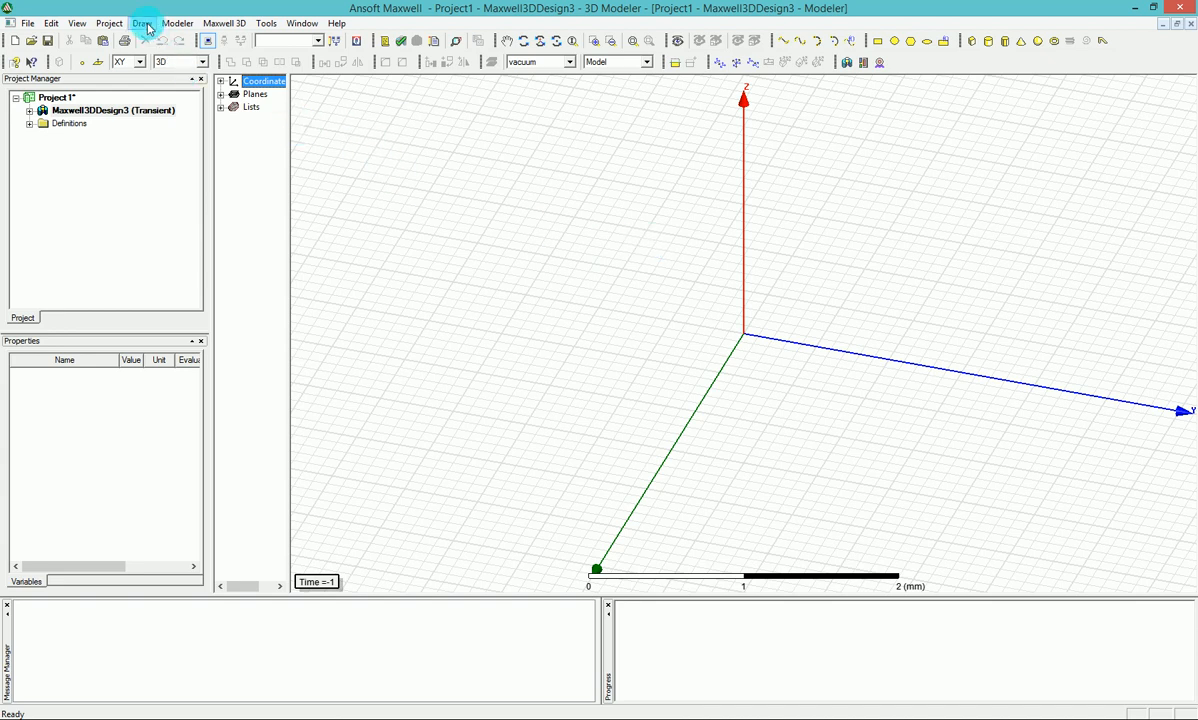
- Open the Draw menu to browse the SysLib RMxprt user-defined primitives
click(144, 23)
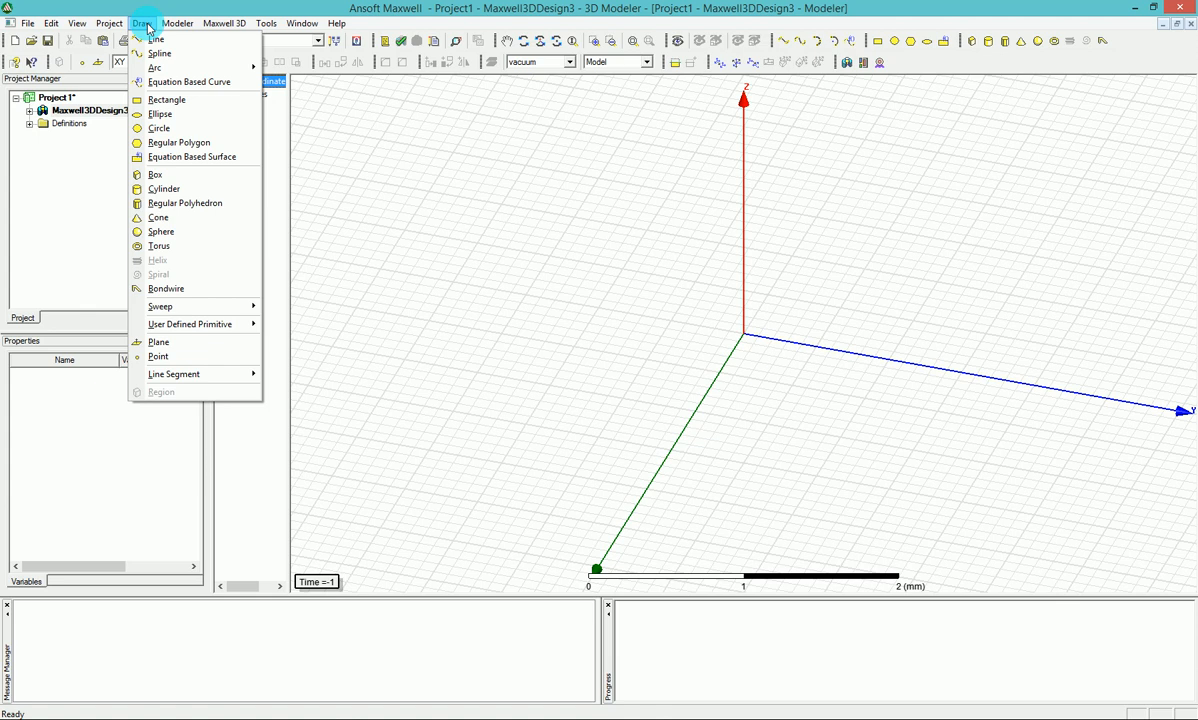
mouse_move(190, 323)
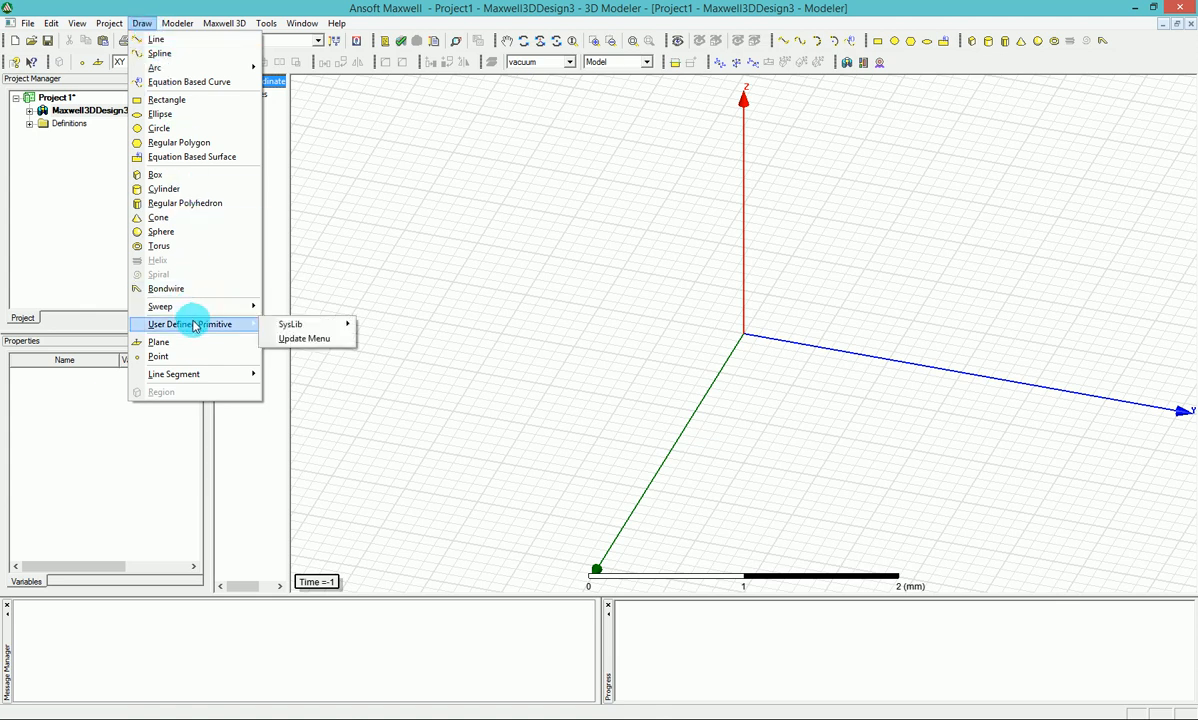
mouse_move(193, 324)
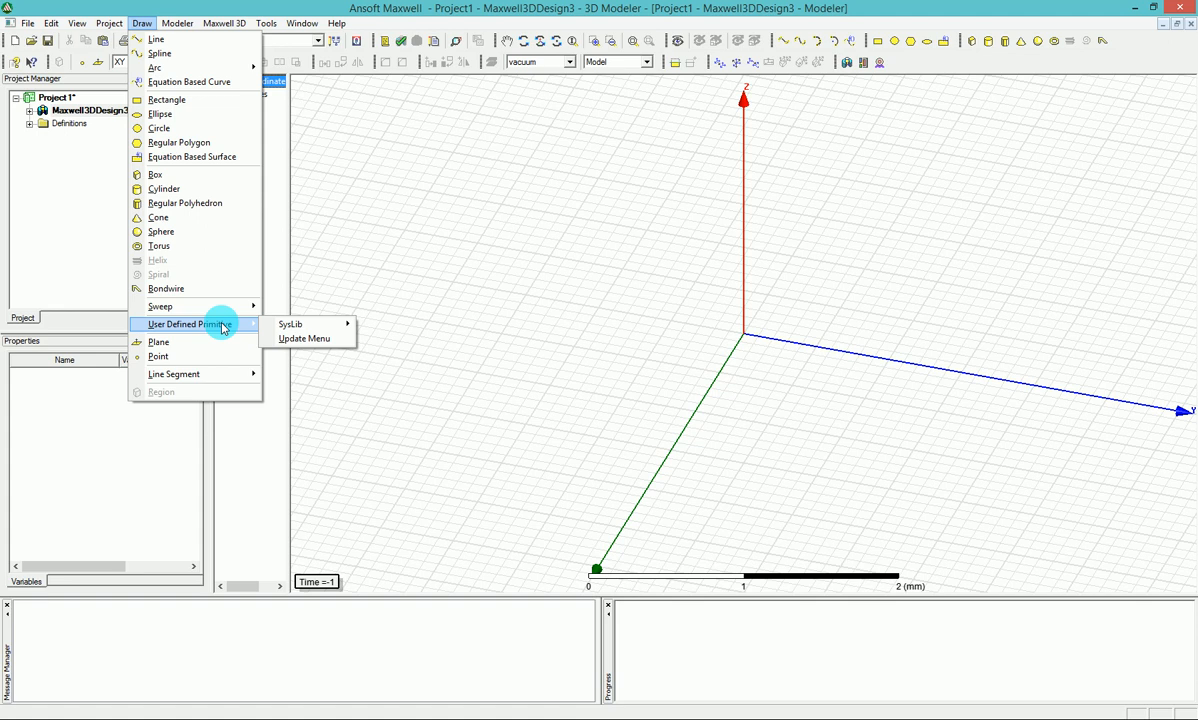
mouse_move(290, 324)
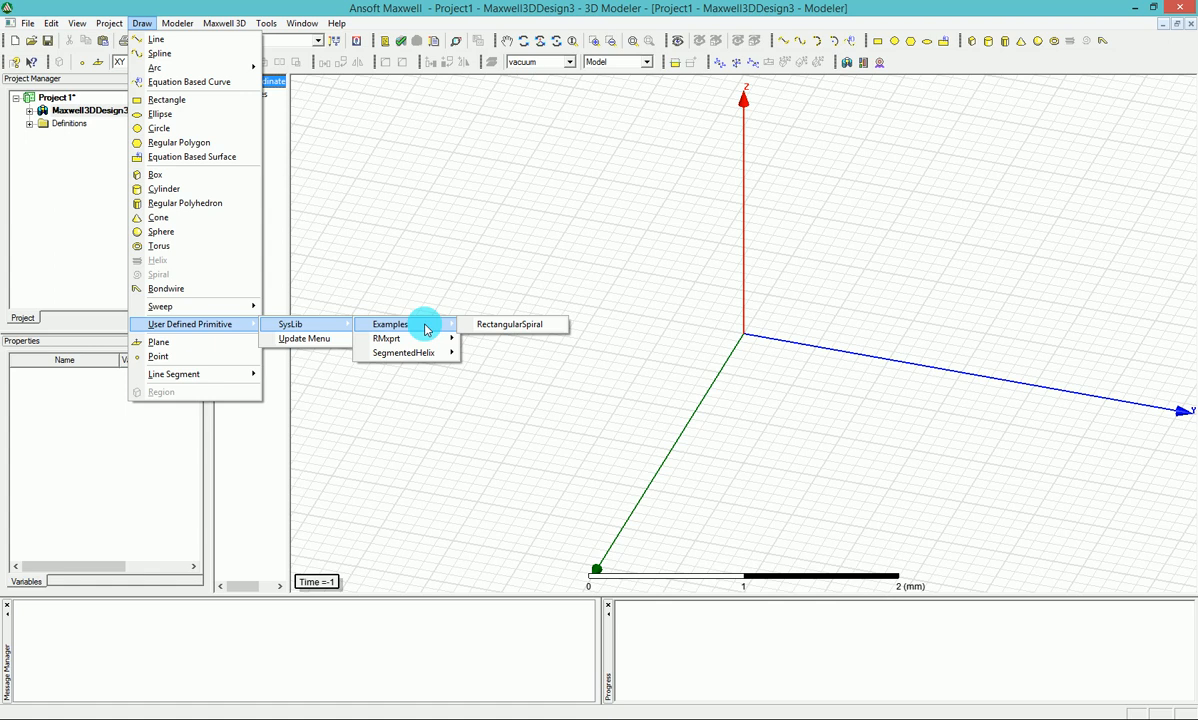
mouse_move(510, 324)
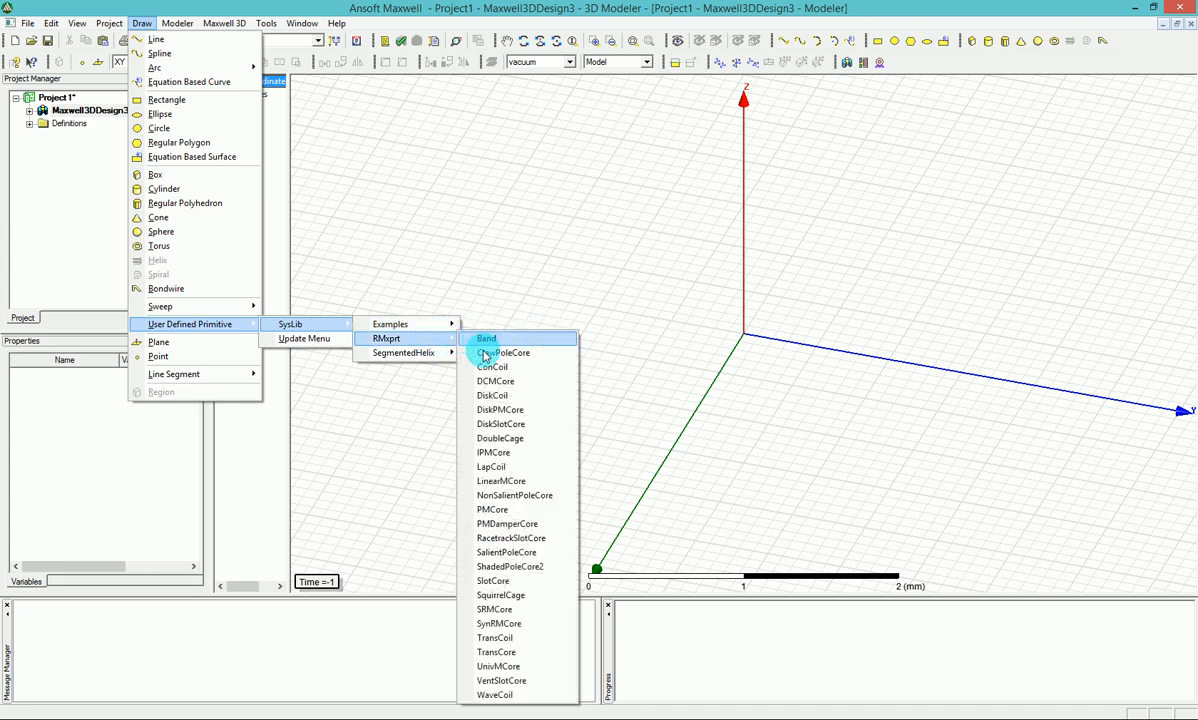
mouse_move(493, 367)
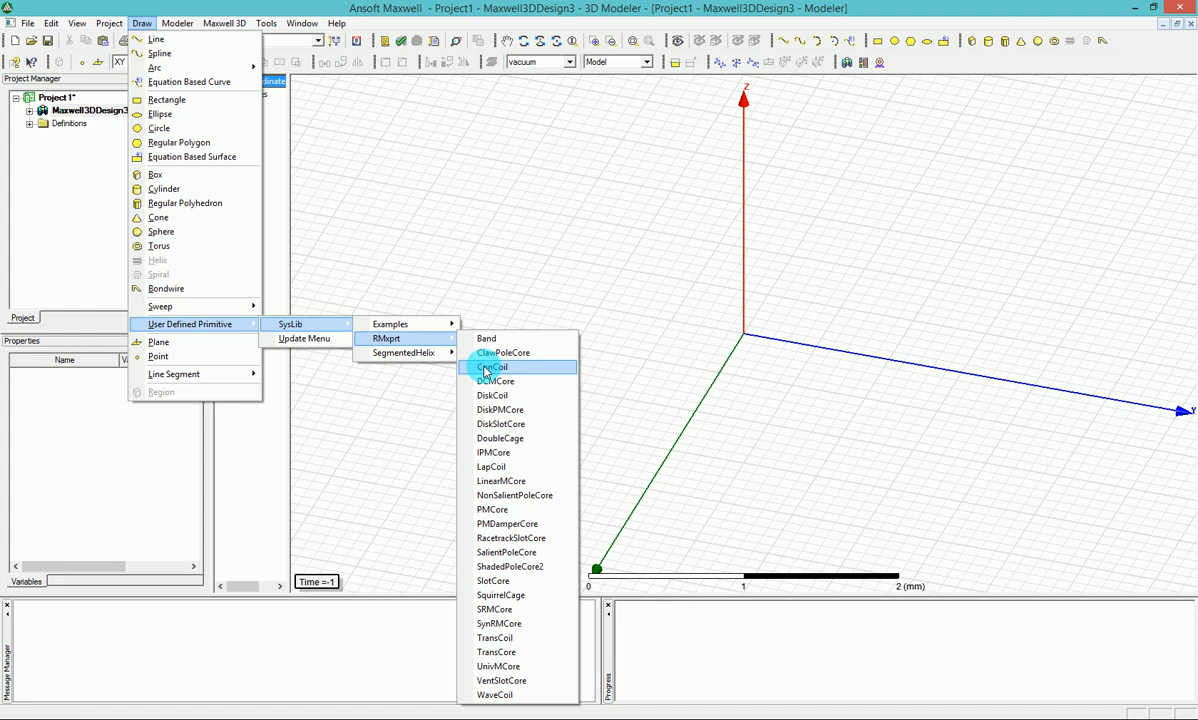
mouse_move(502, 424)
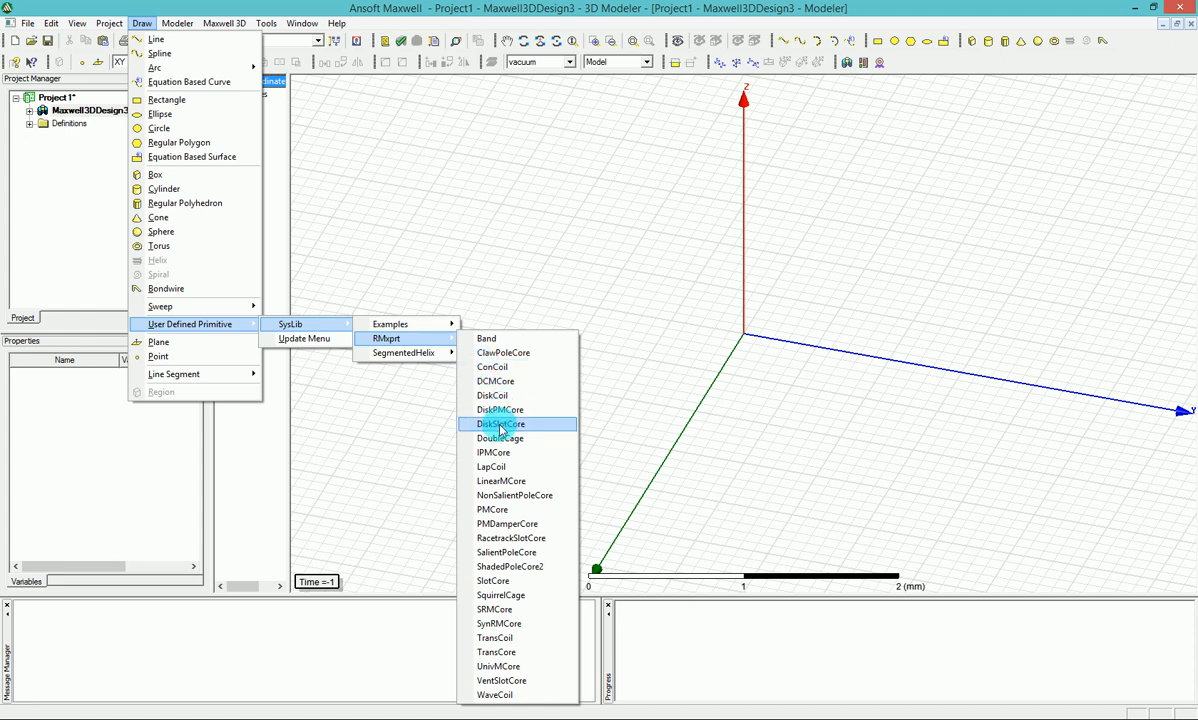
mouse_move(515, 652)
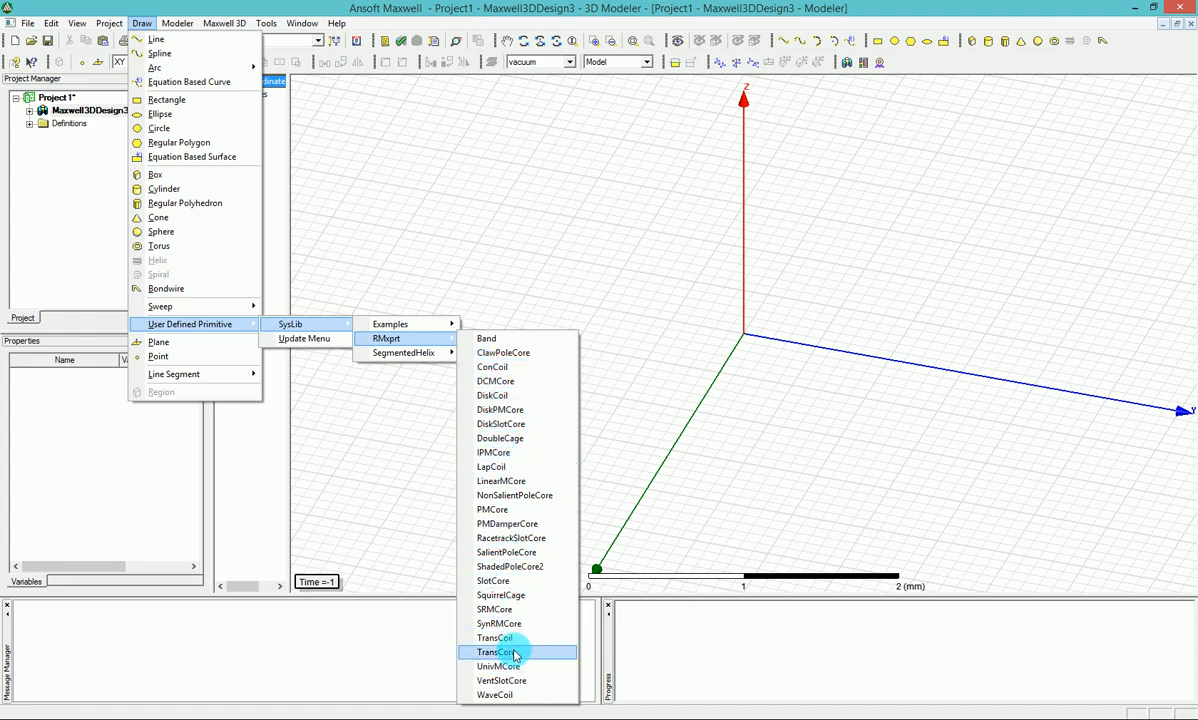
mouse_move(518, 595)
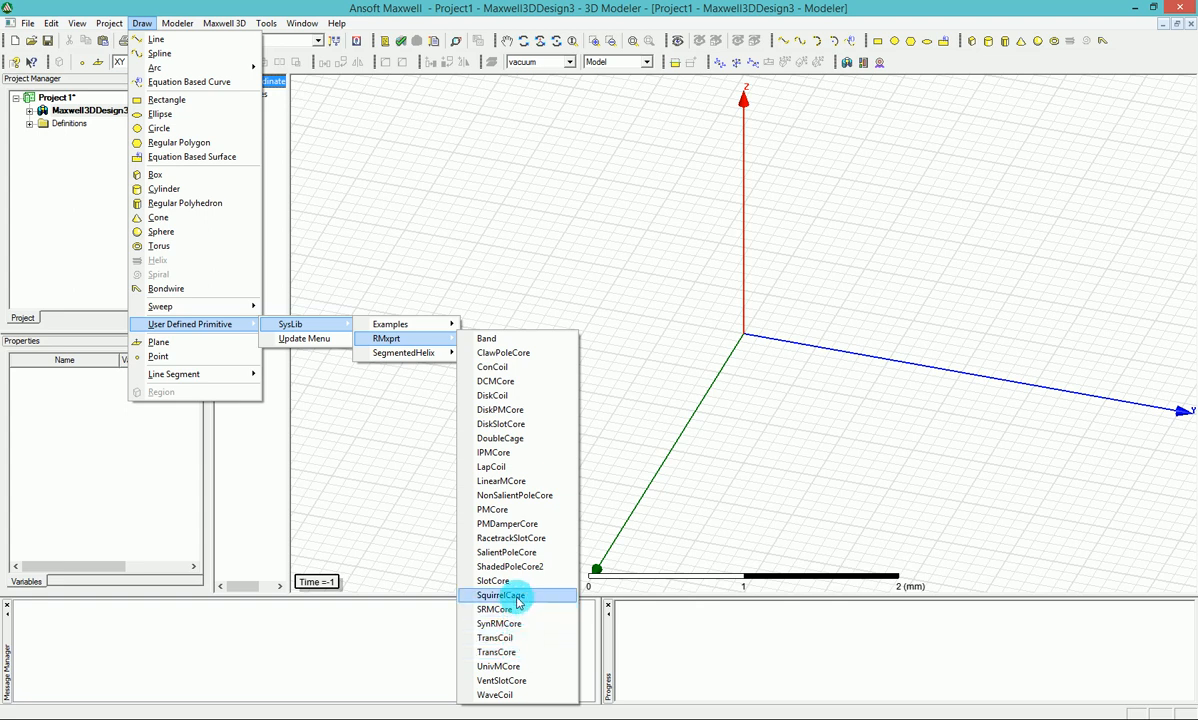
mouse_move(518, 581)
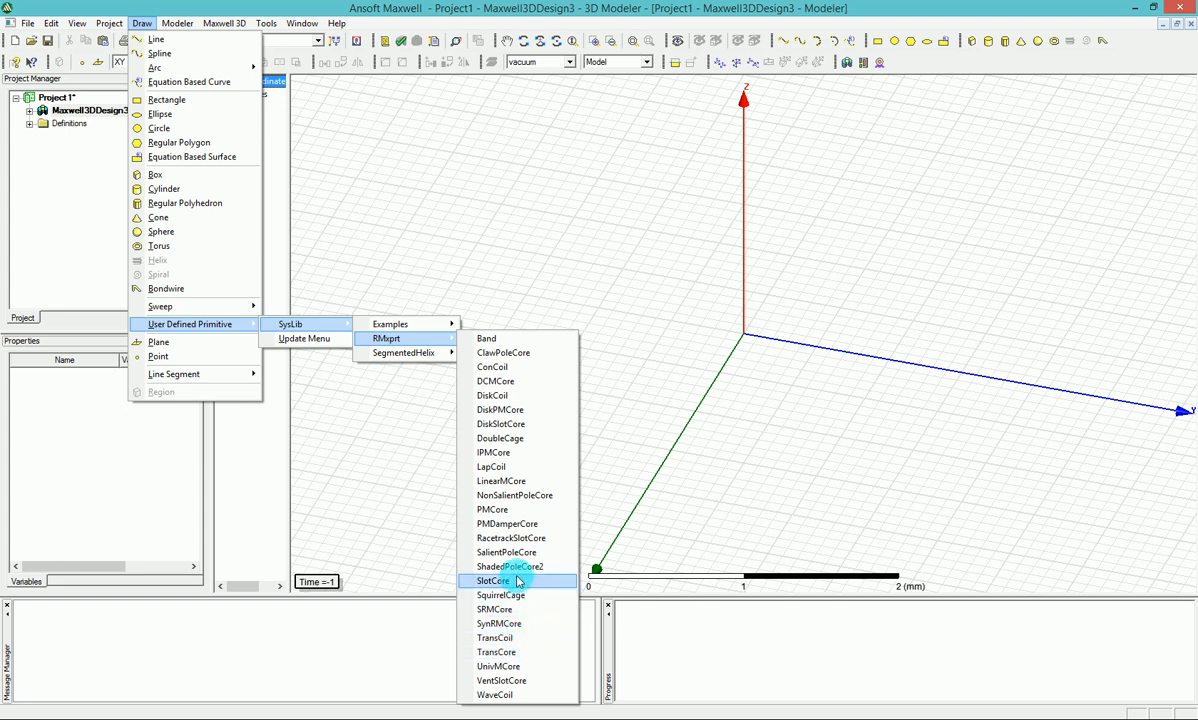
mouse_move(518, 567)
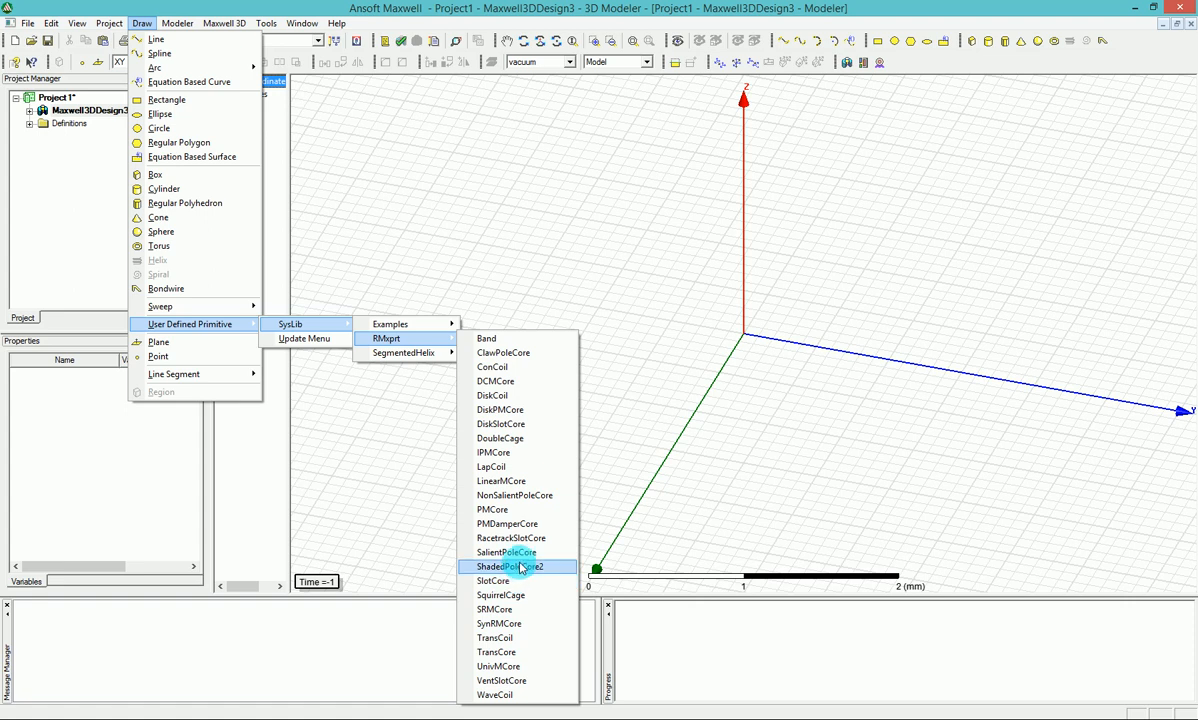
mouse_move(518, 423)
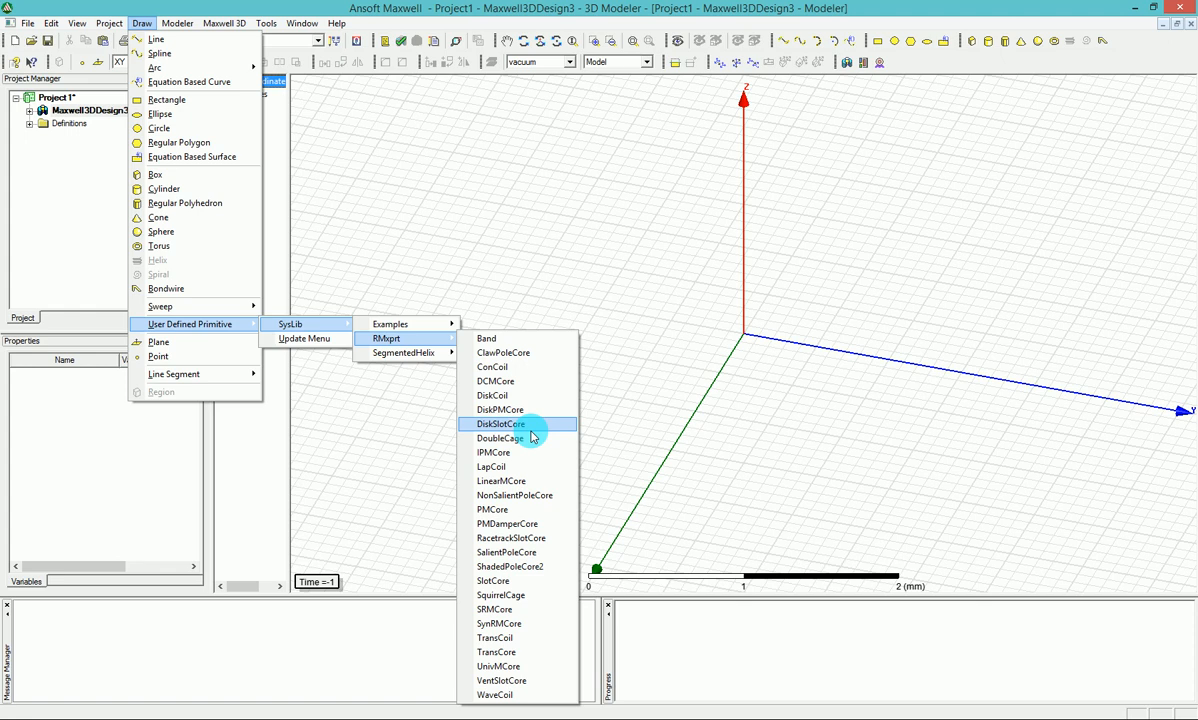
mouse_move(533, 352)
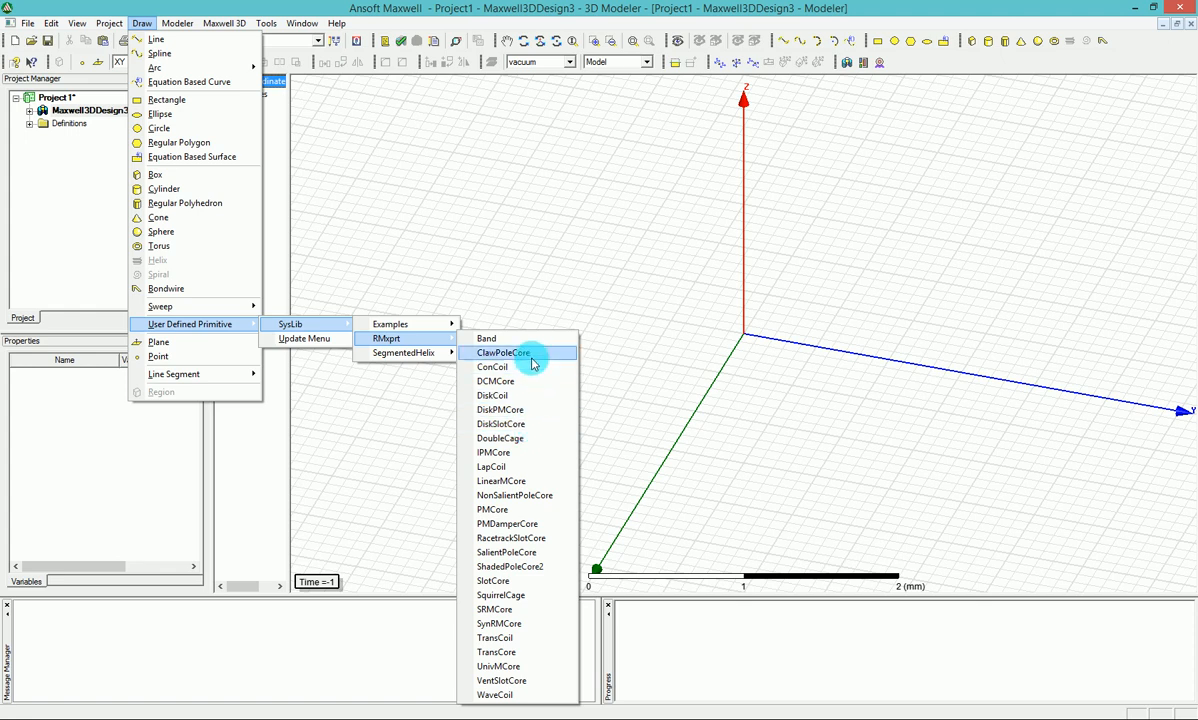
click(506, 352)
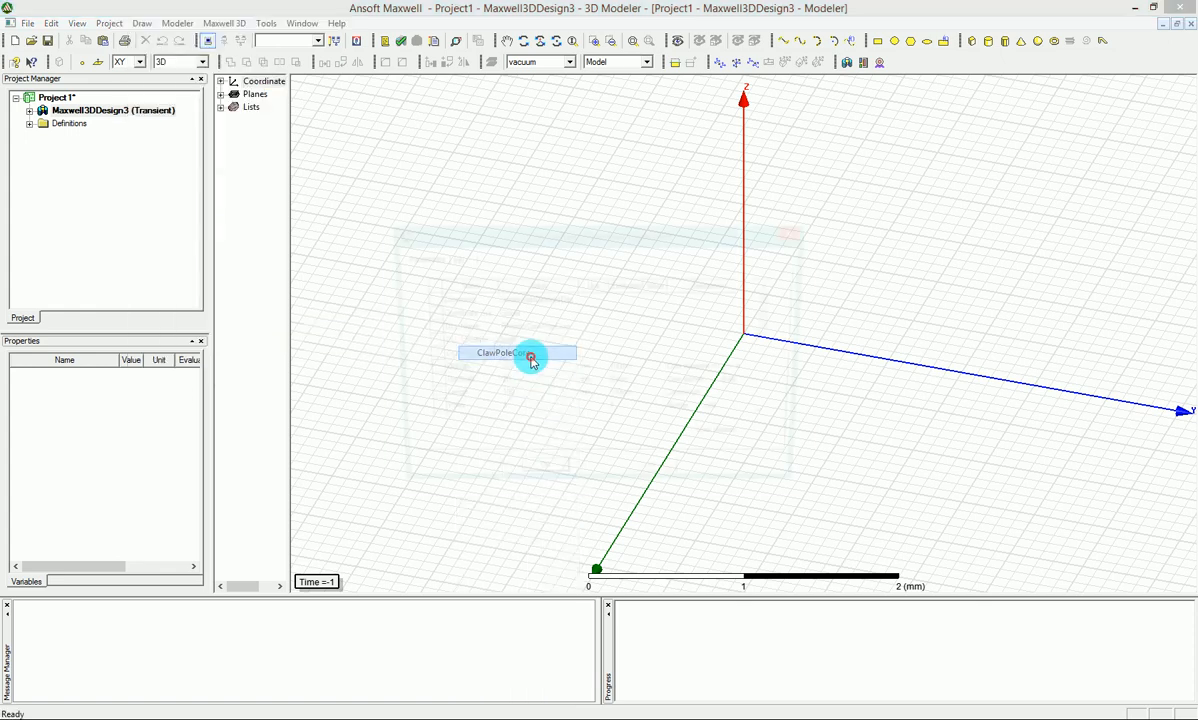
click(517, 352)
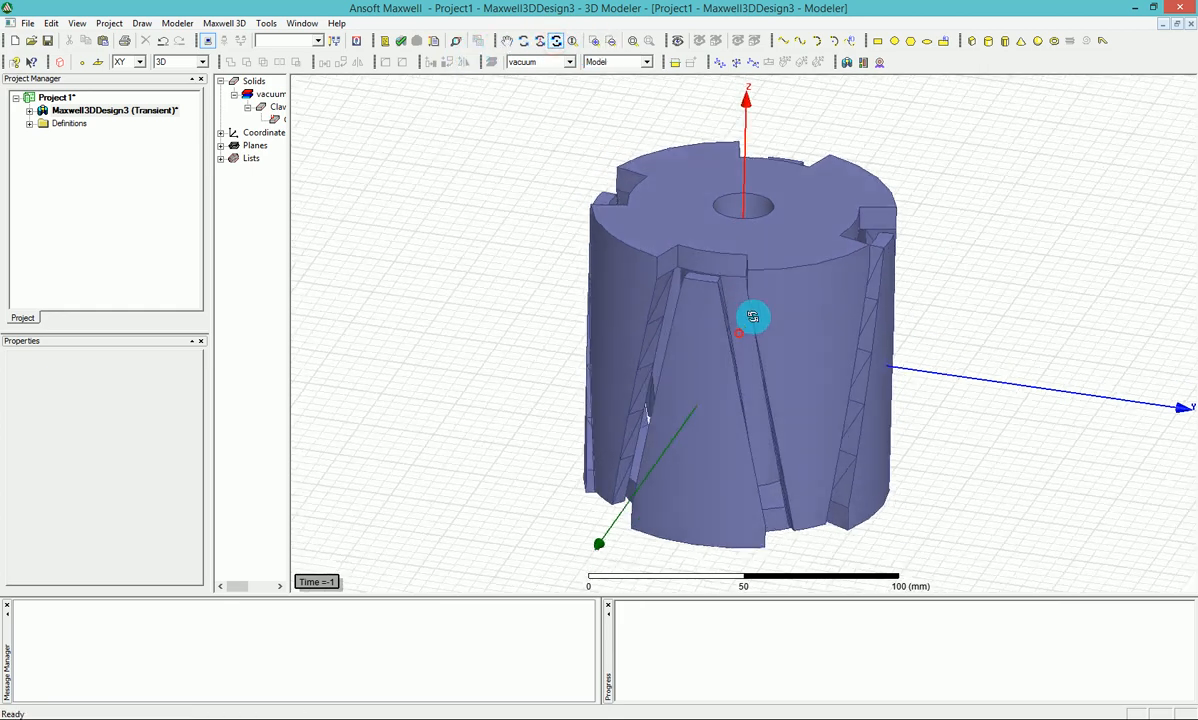
drag(753, 317, 865, 271)
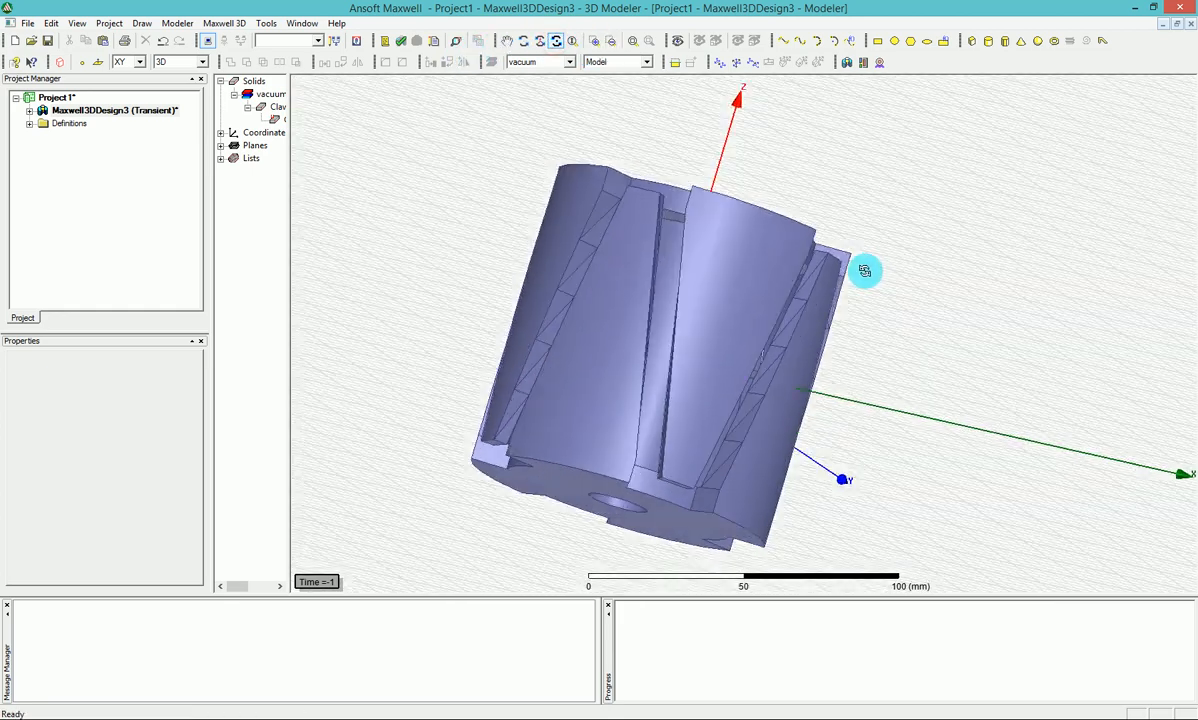
drag(865, 270, 518, 237)
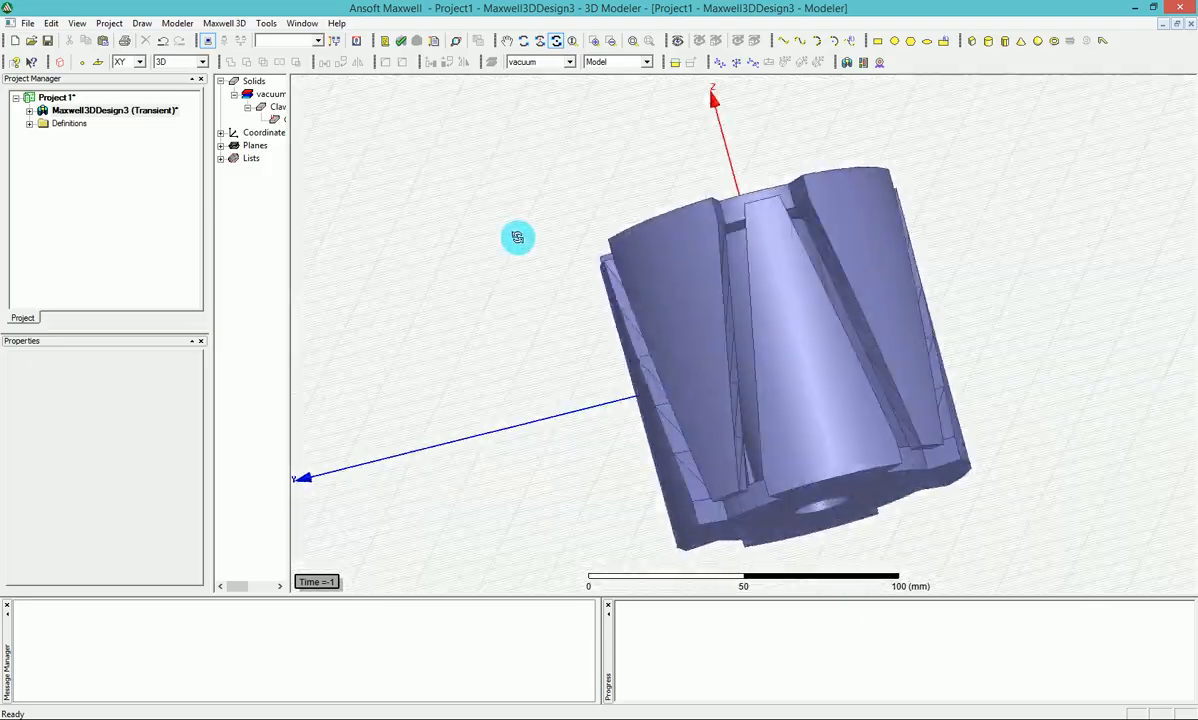
drag(518, 237, 810, 360)
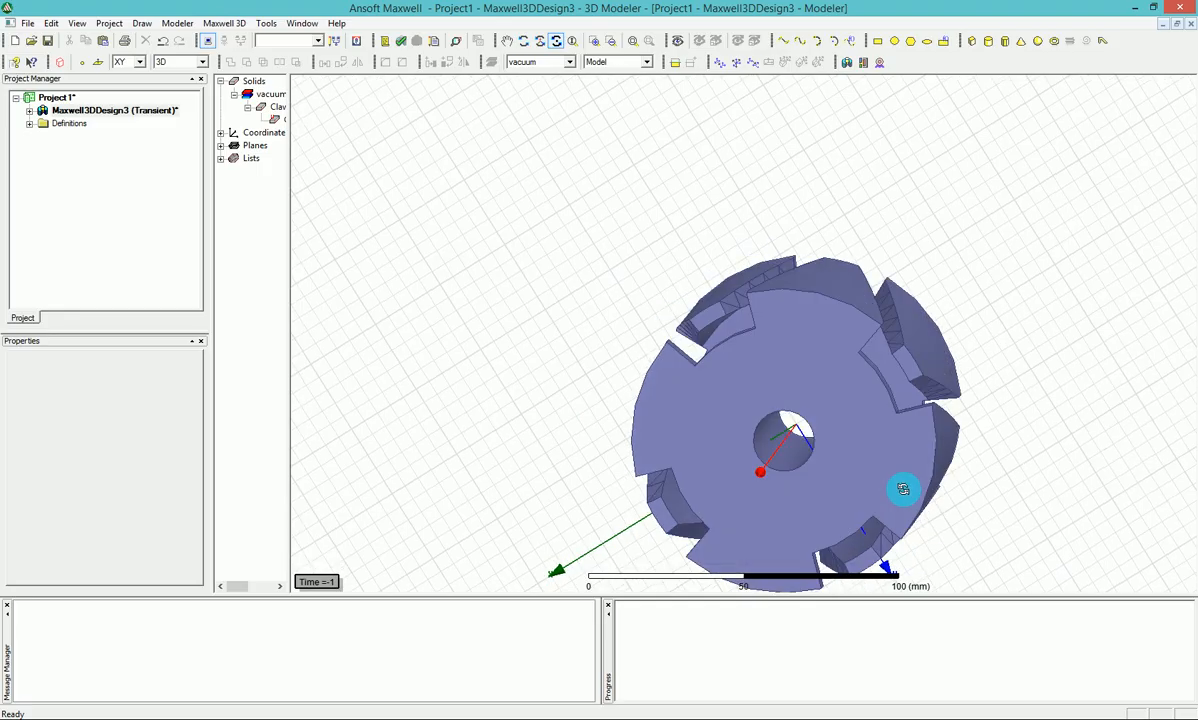
drag(903, 489, 708, 281)
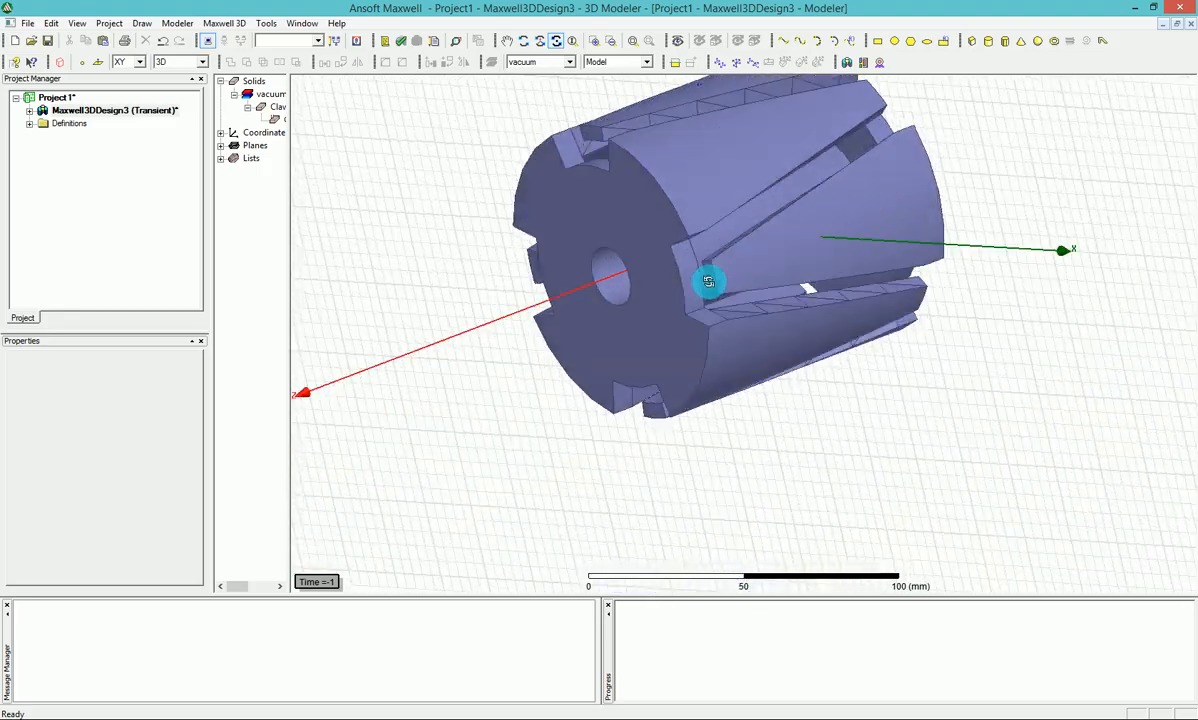
drag(710, 281, 793, 126)
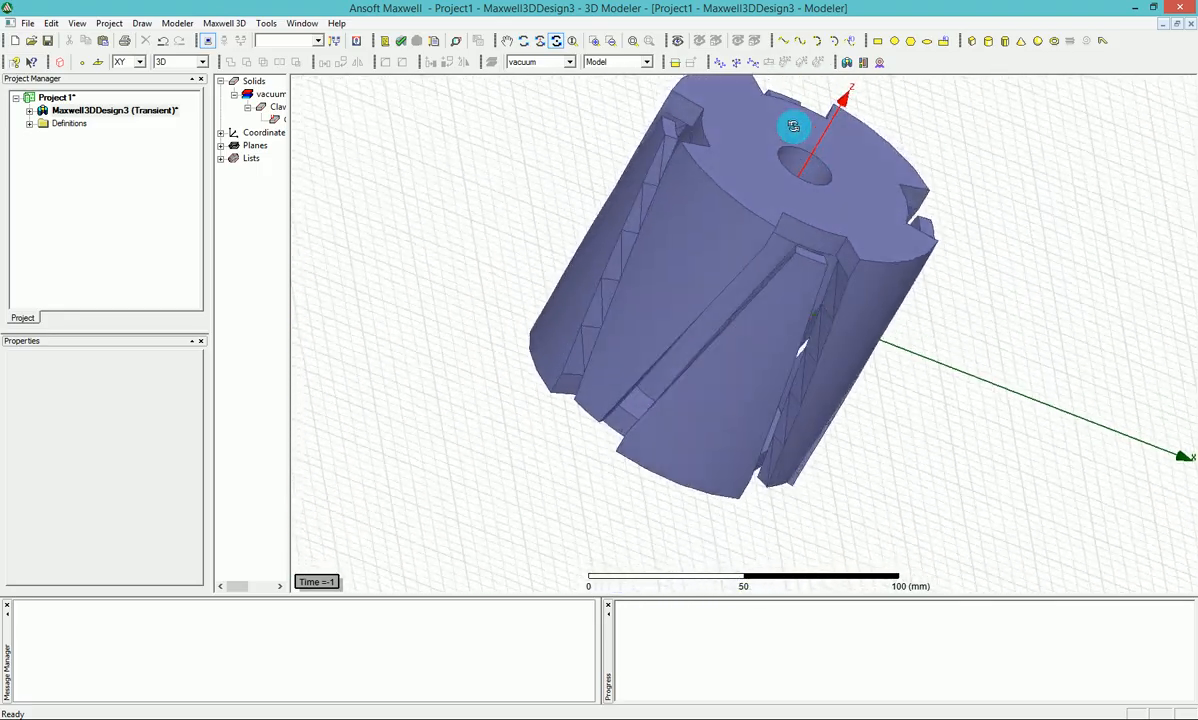
drag(793, 126, 581, 126)
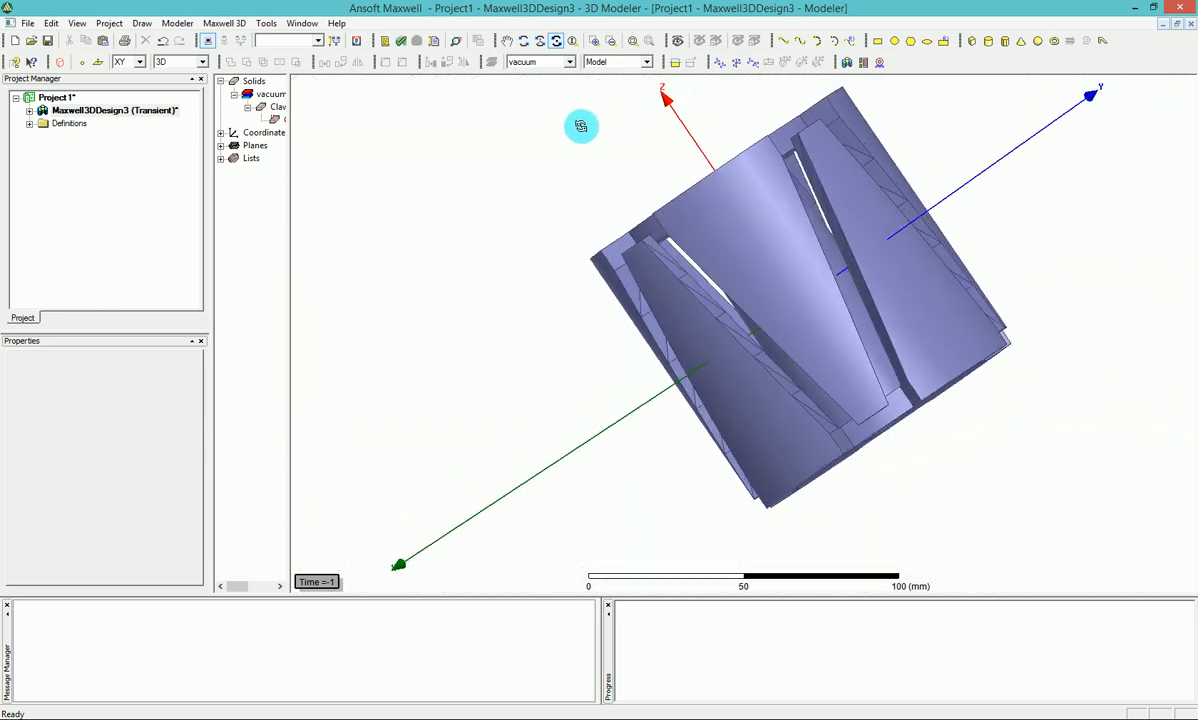
mouse_move(600, 204)
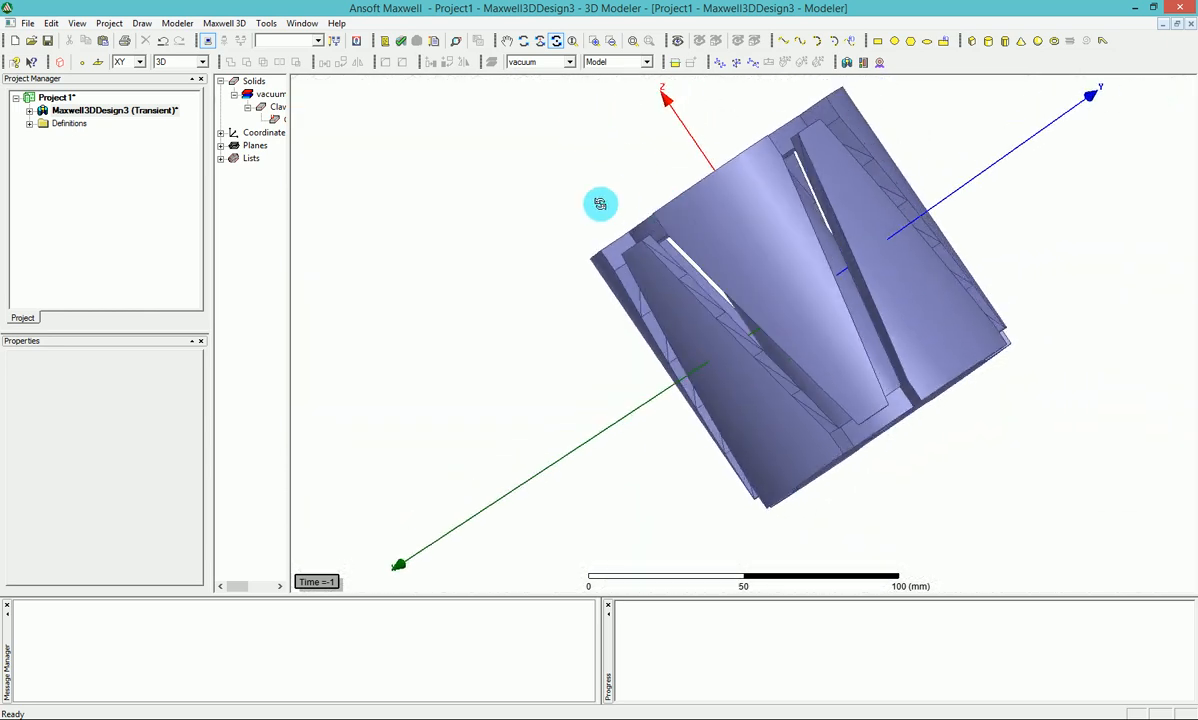
- Delete the claw-pole core and reopen the user-defined primitive library for SegmentedHelix
click(270, 107)
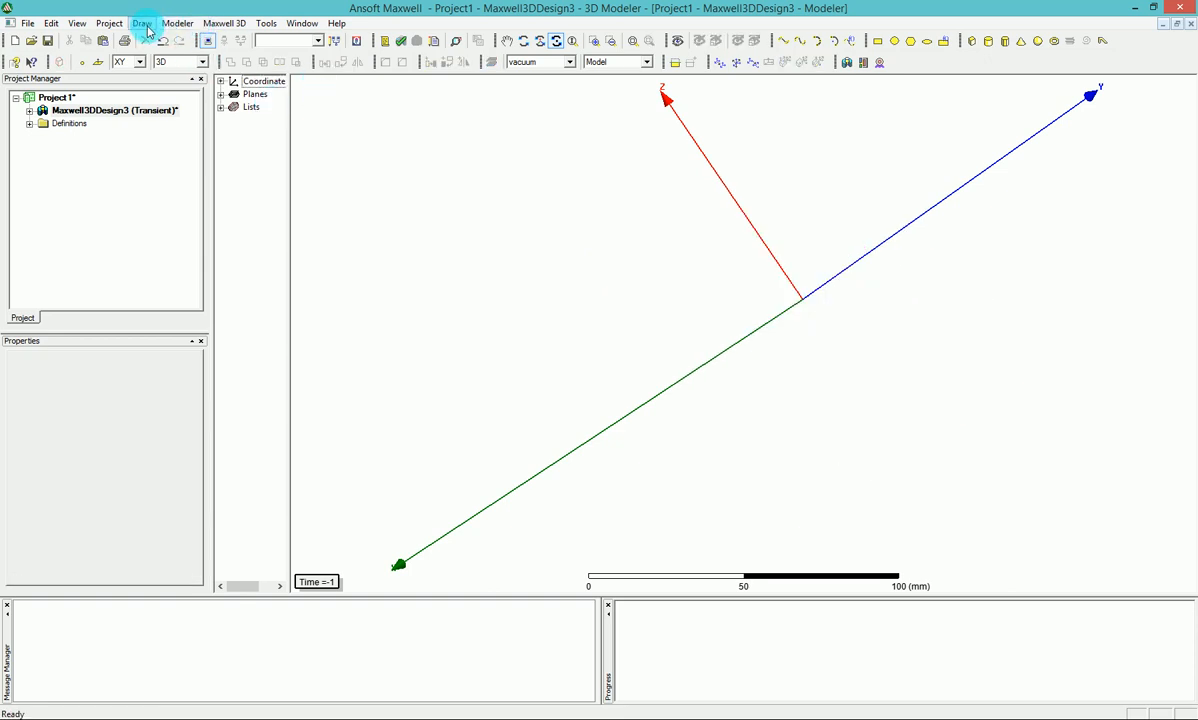
click(142, 23)
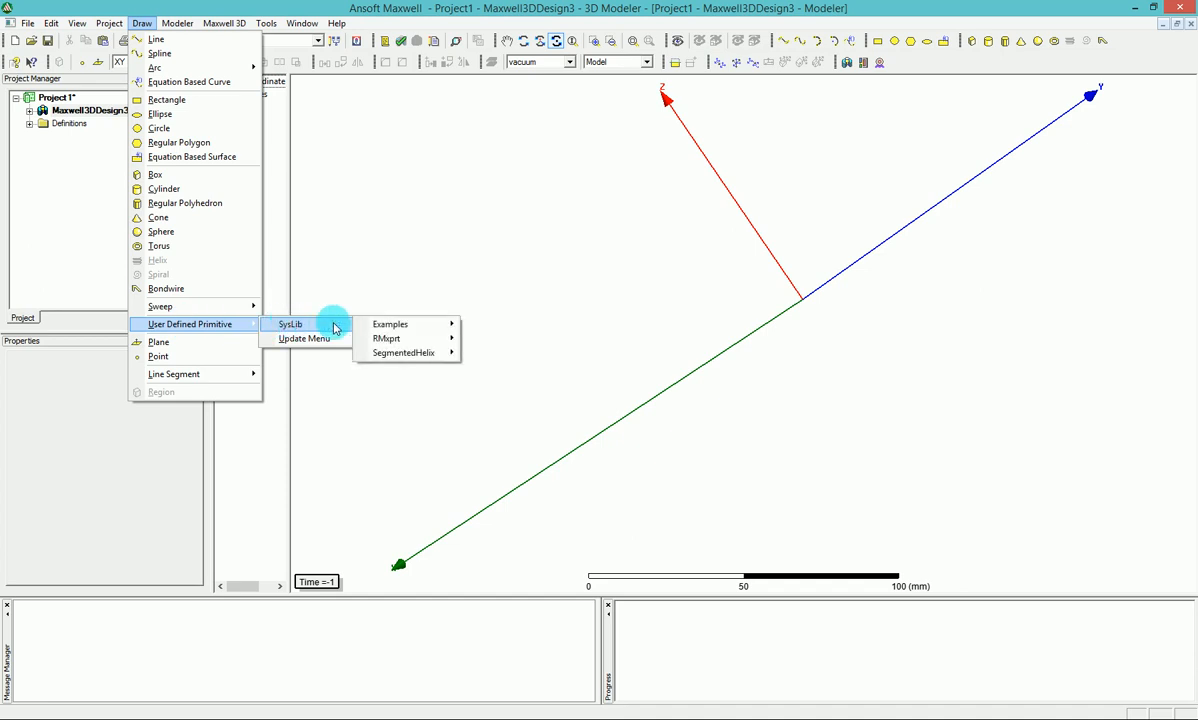
mouse_move(390, 324)
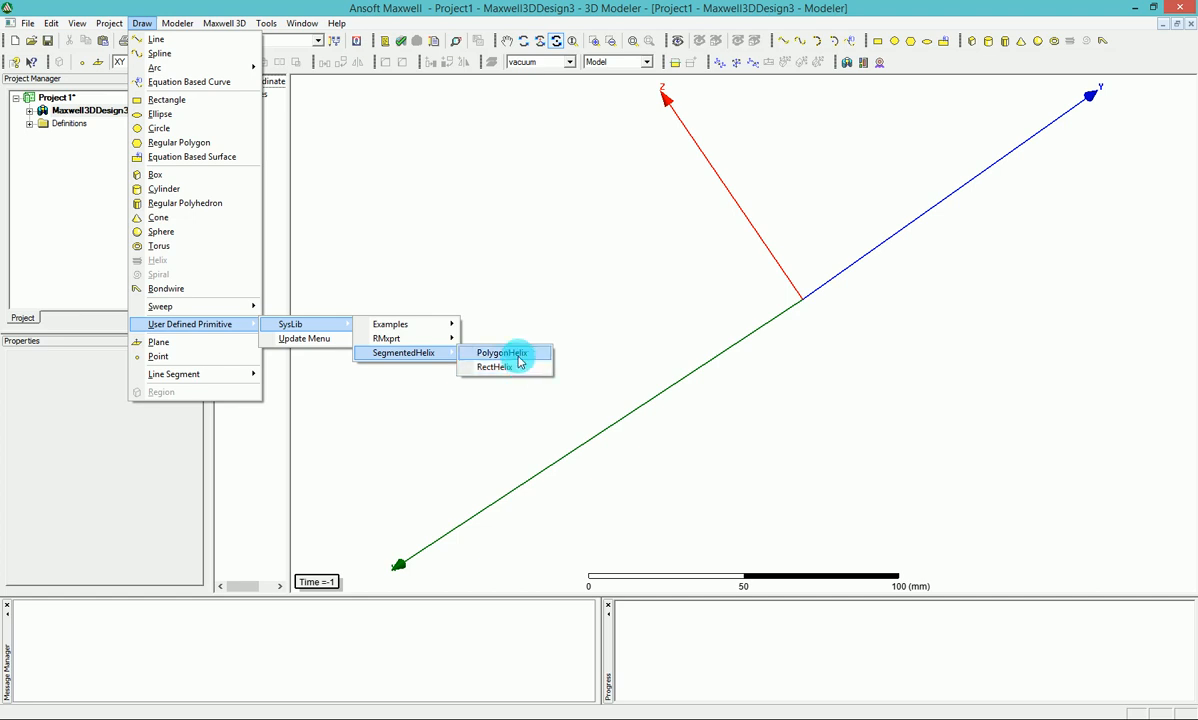
mouse_move(494, 367)
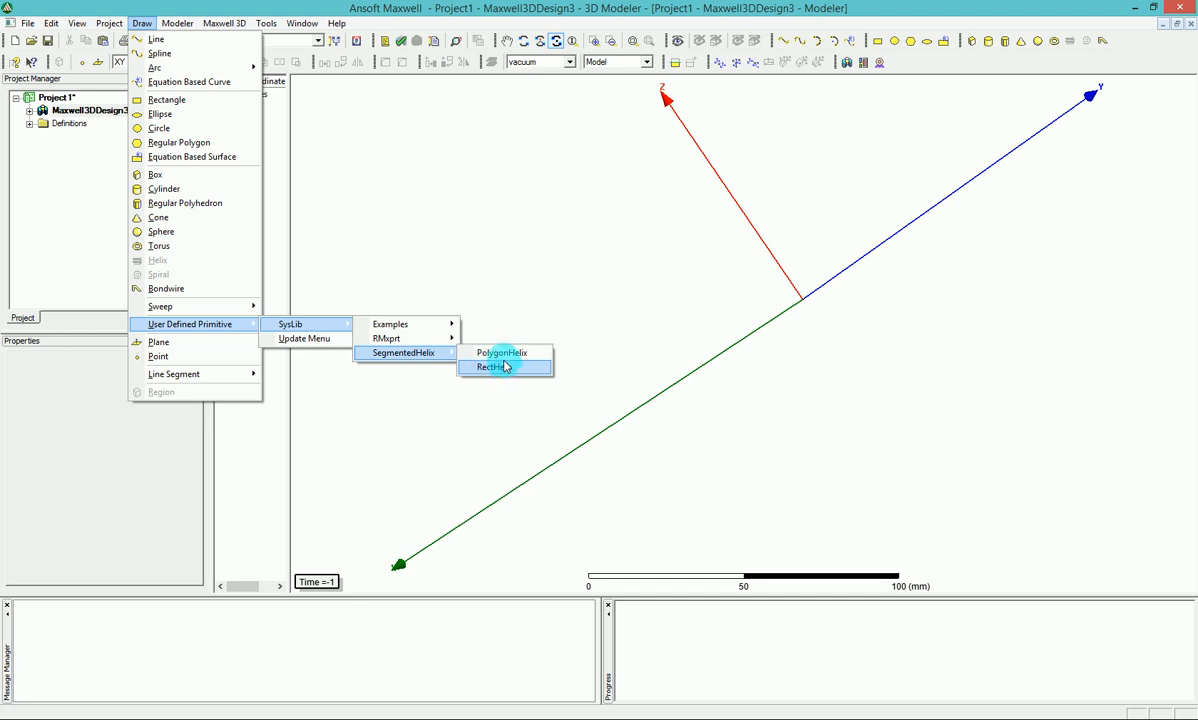
mouse_move(503, 352)
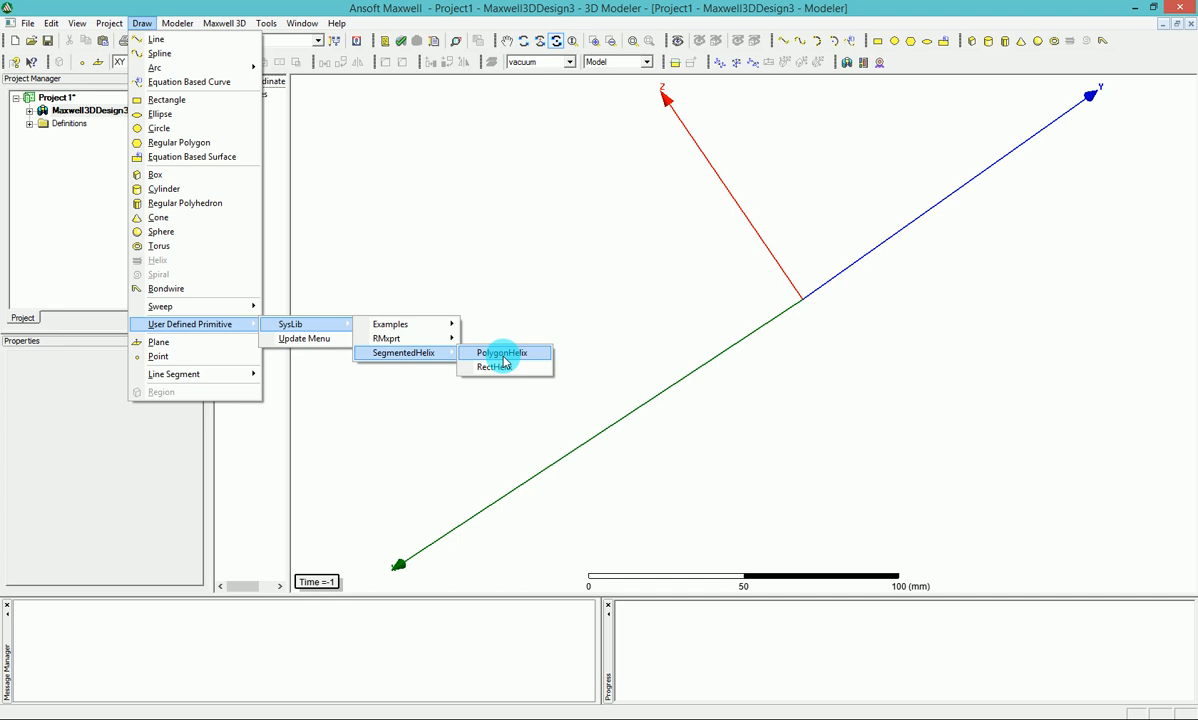
mouse_move(507, 355)
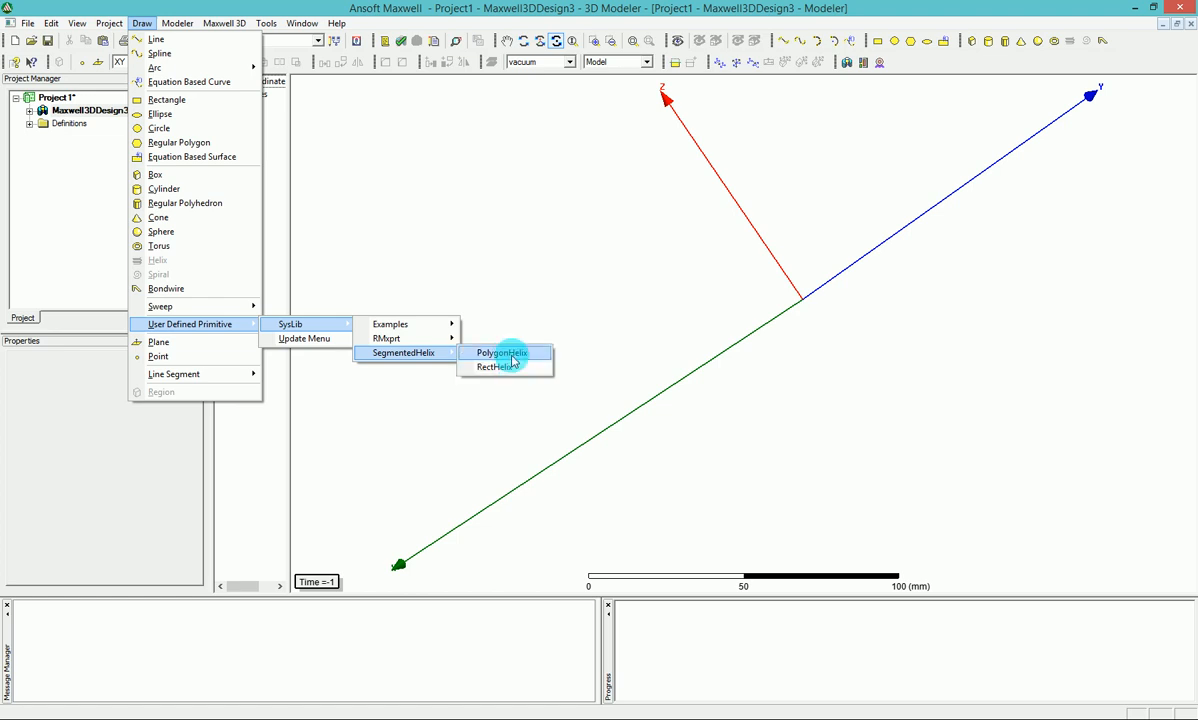
mouse_move(495, 367)
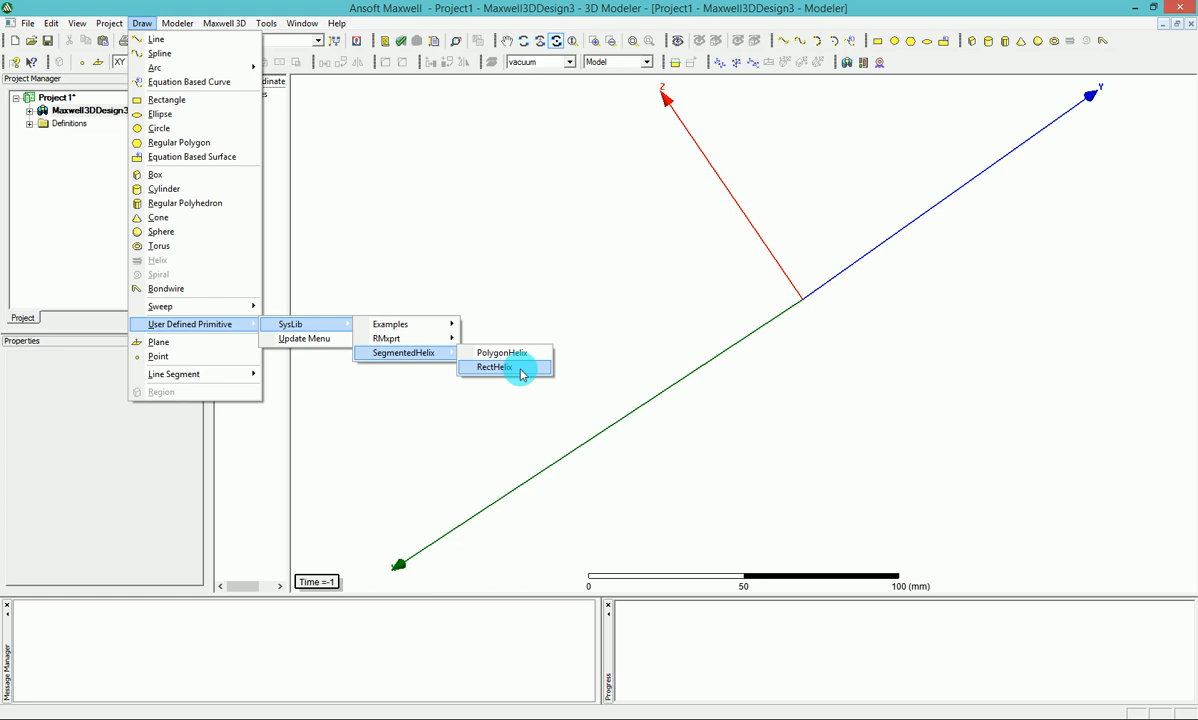
mouse_move(513, 358)
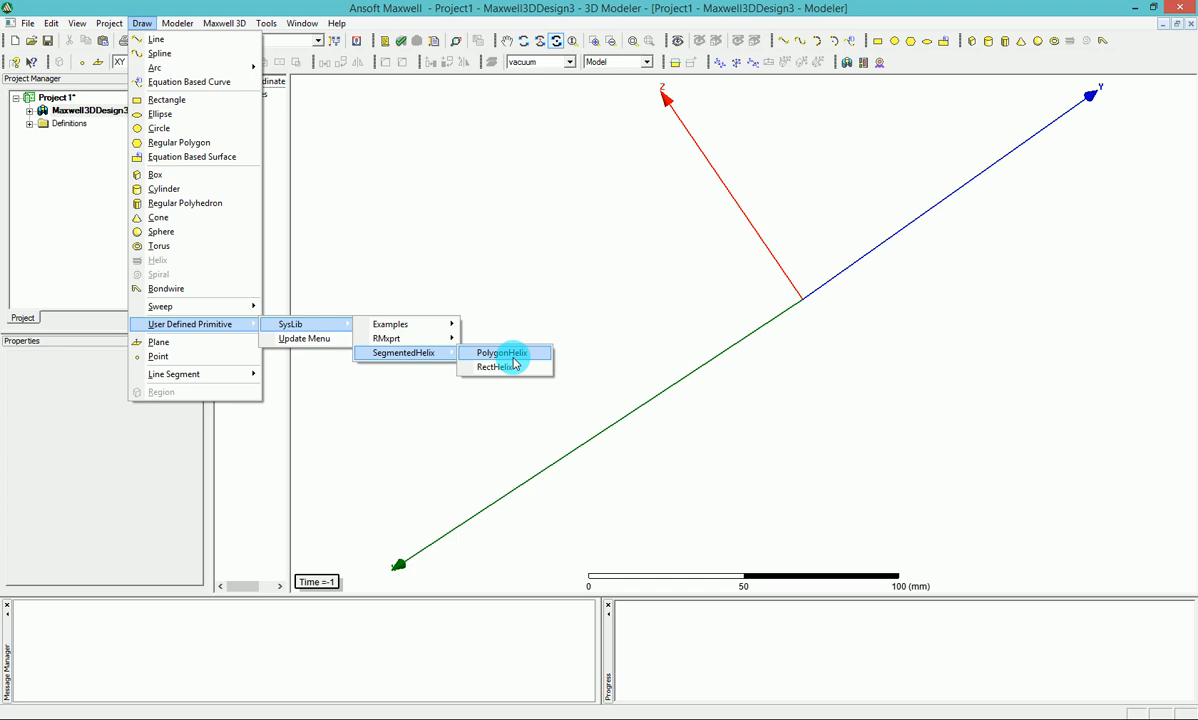
- Start a PolygonHelix primitive, enlarging its parameter dialog and Description column
click(502, 352)
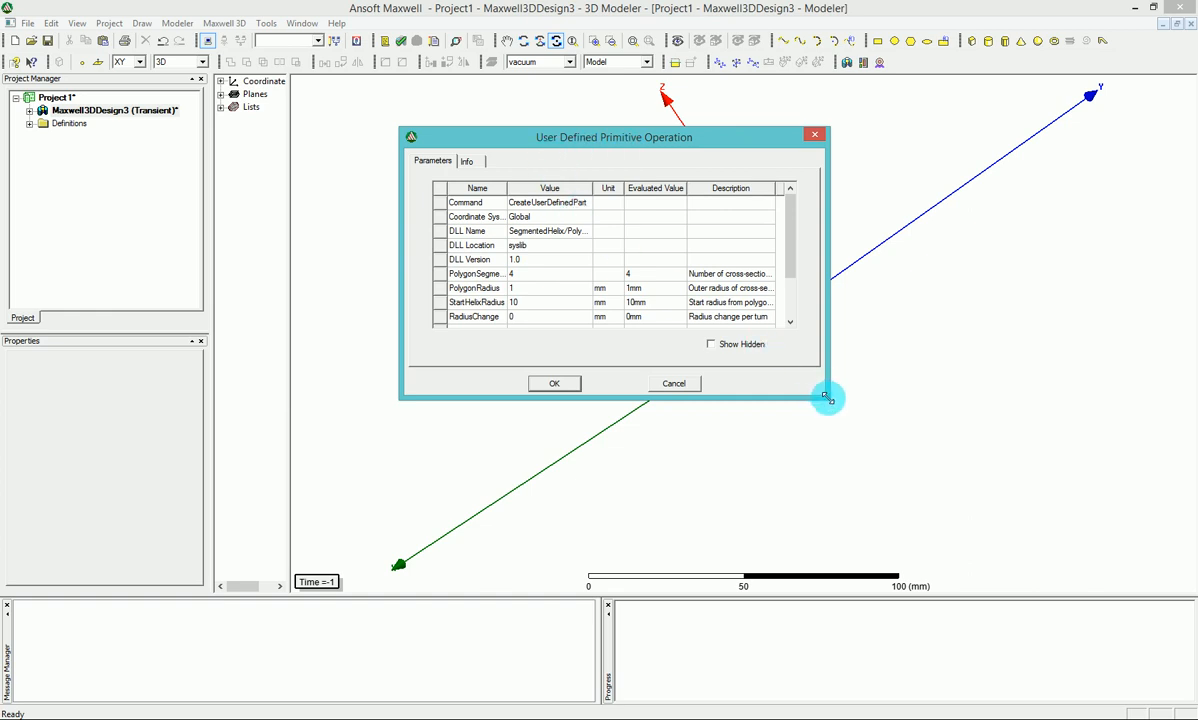
drag(828, 397, 993, 503)
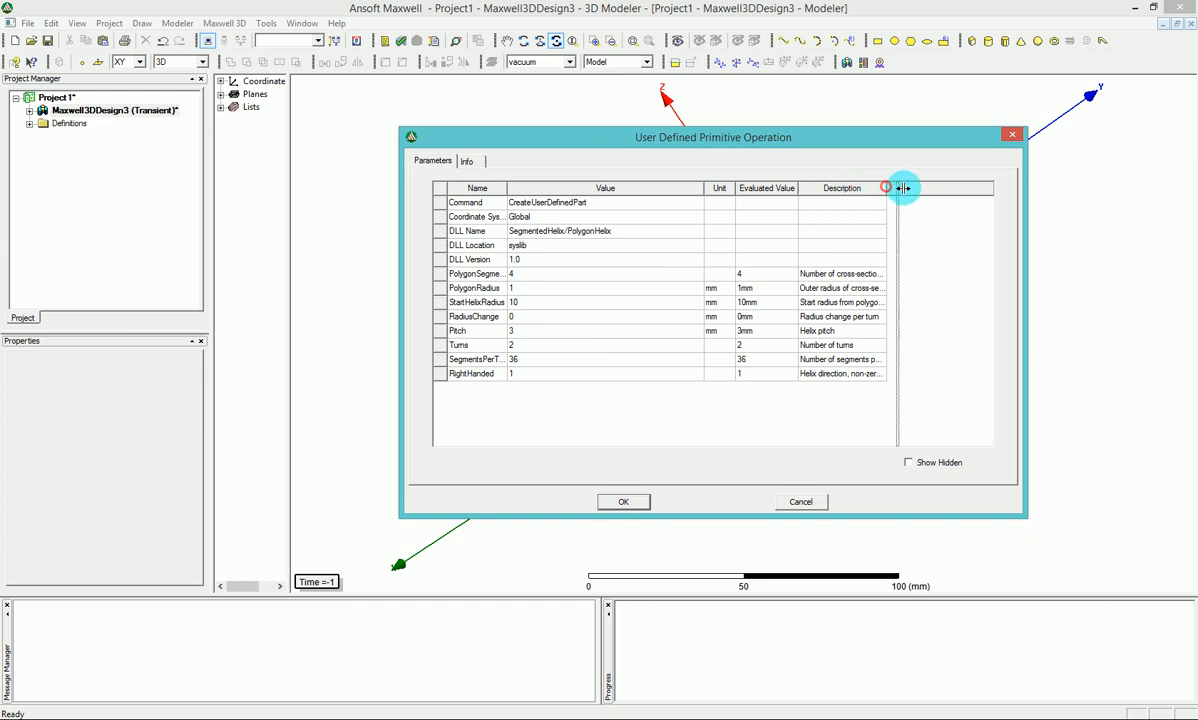
drag(888, 188, 975, 188)
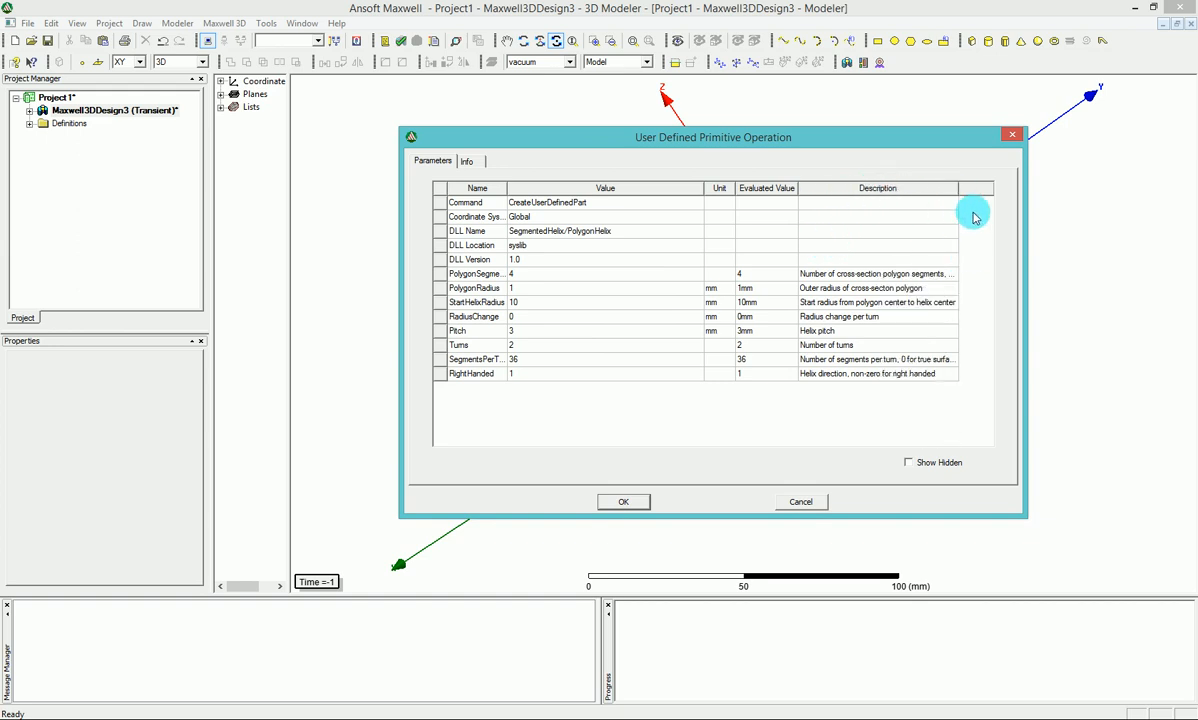
mouse_move(947, 210)
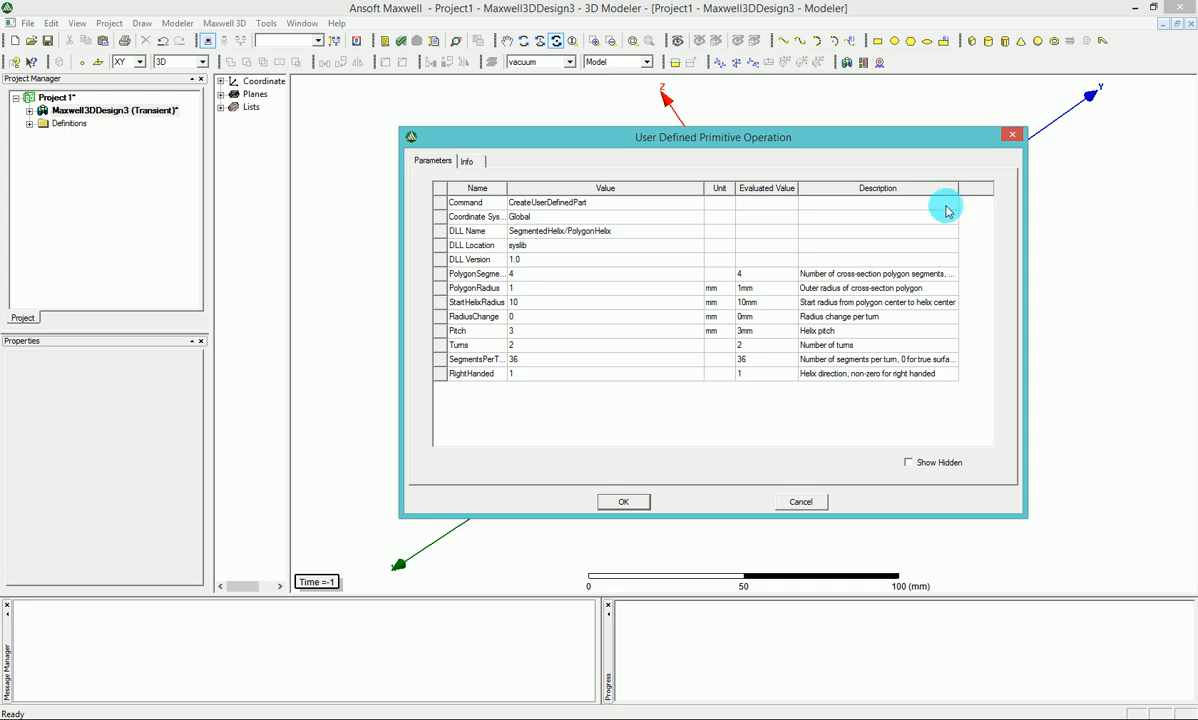
mouse_move(538, 328)
text(0.5)
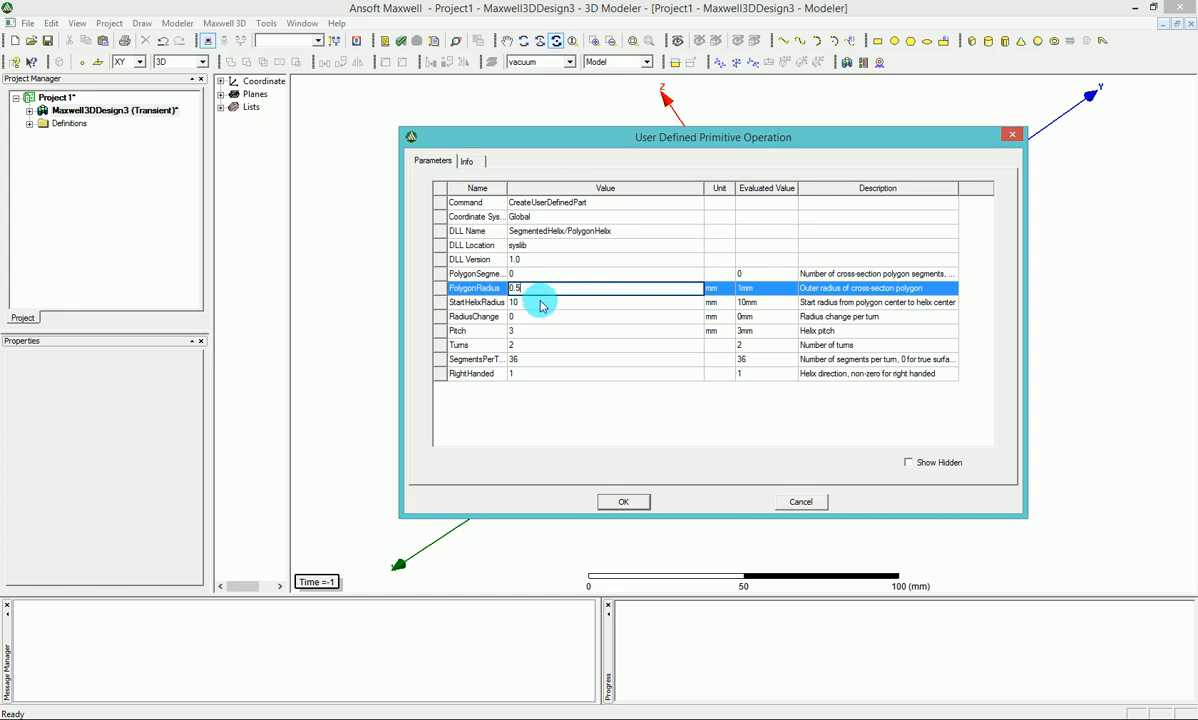
click(540, 302)
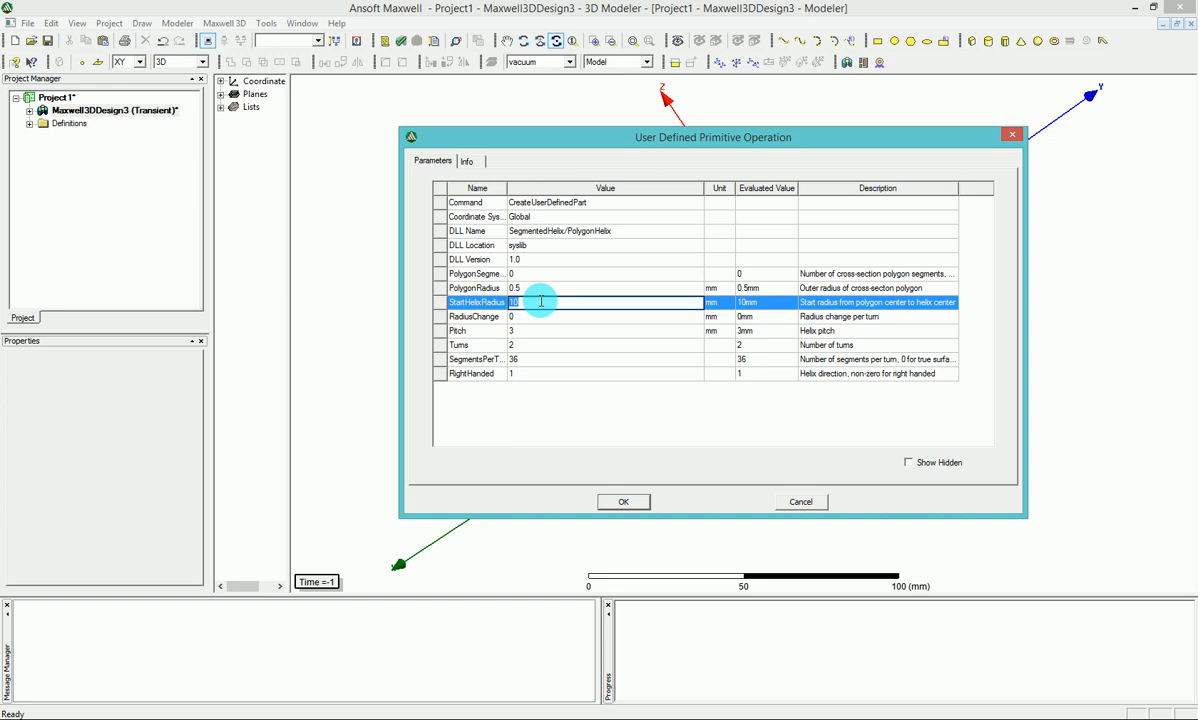
mouse_move(648, 308)
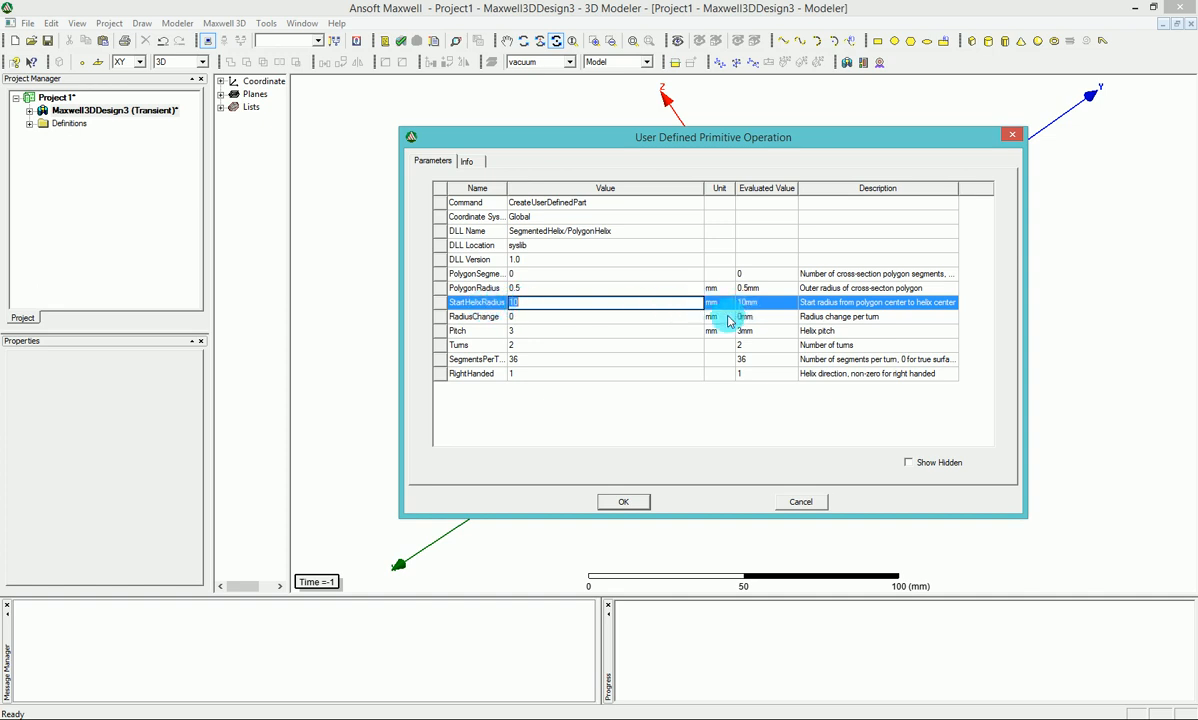
- Set the helix StartHelixRadius to 5 mm, keeping RadiusChange at 0
text(5)
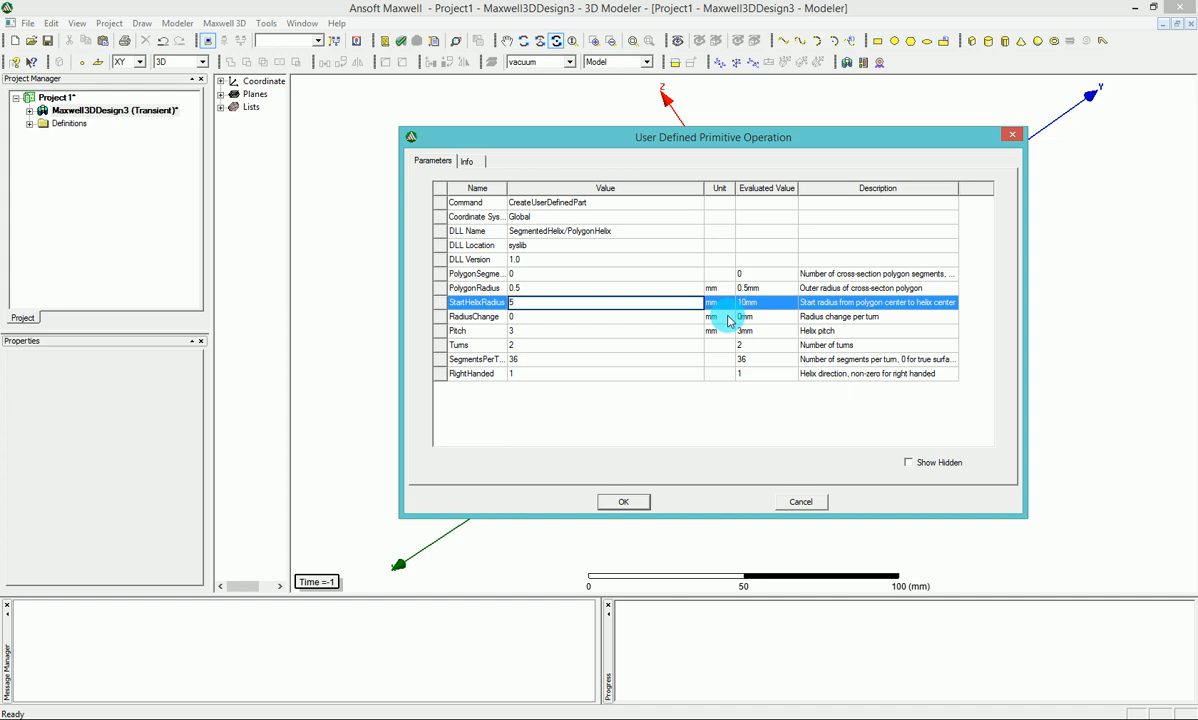
click(600, 316)
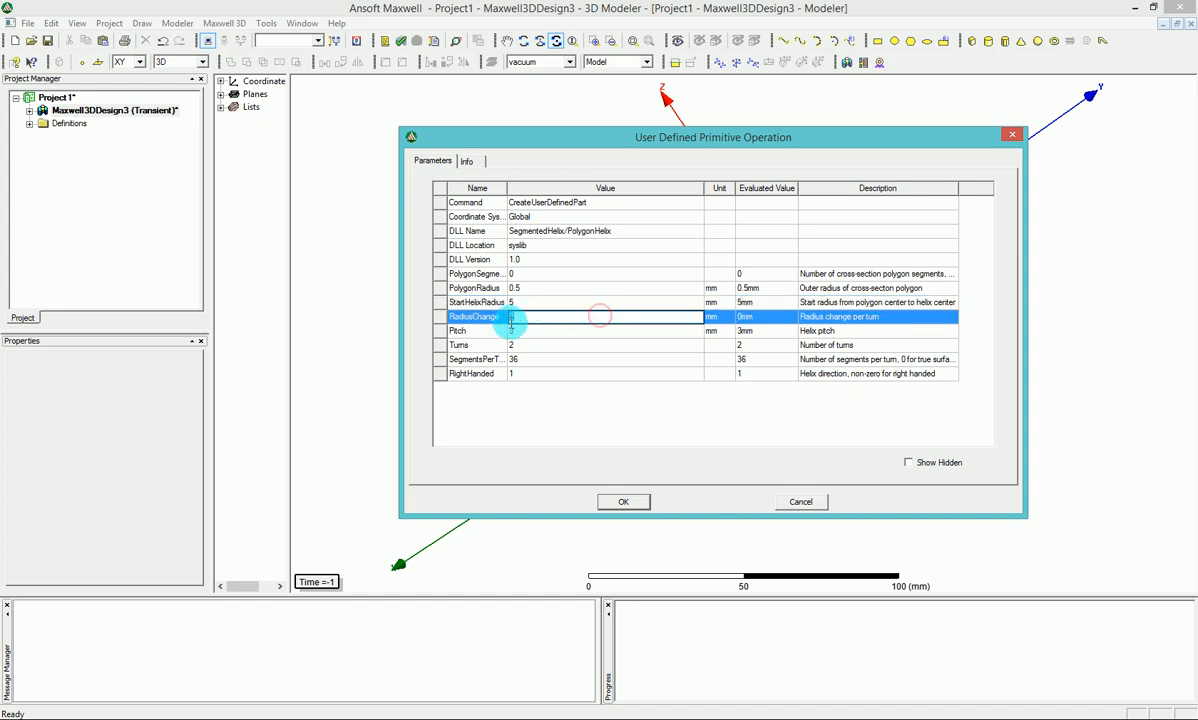
click(513, 317)
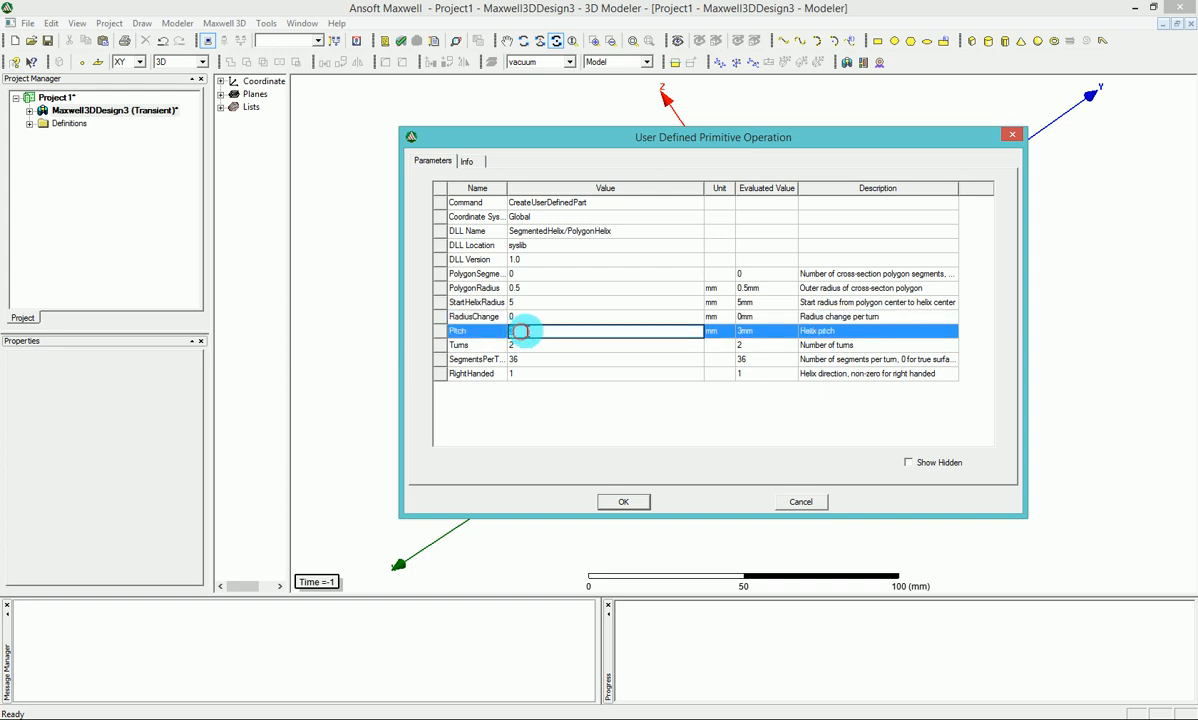
- Reposition the helix parameter dialog and begin editing the Turns value
drag(713, 137, 725, 313)
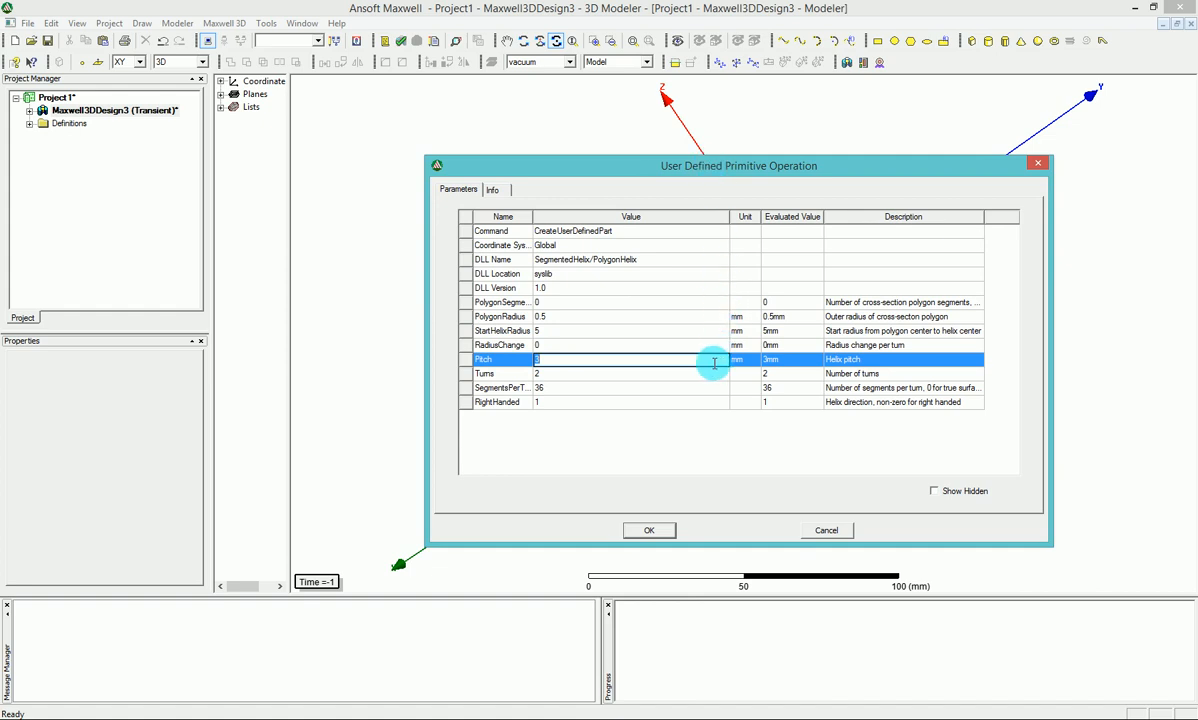
mouse_move(836, 278)
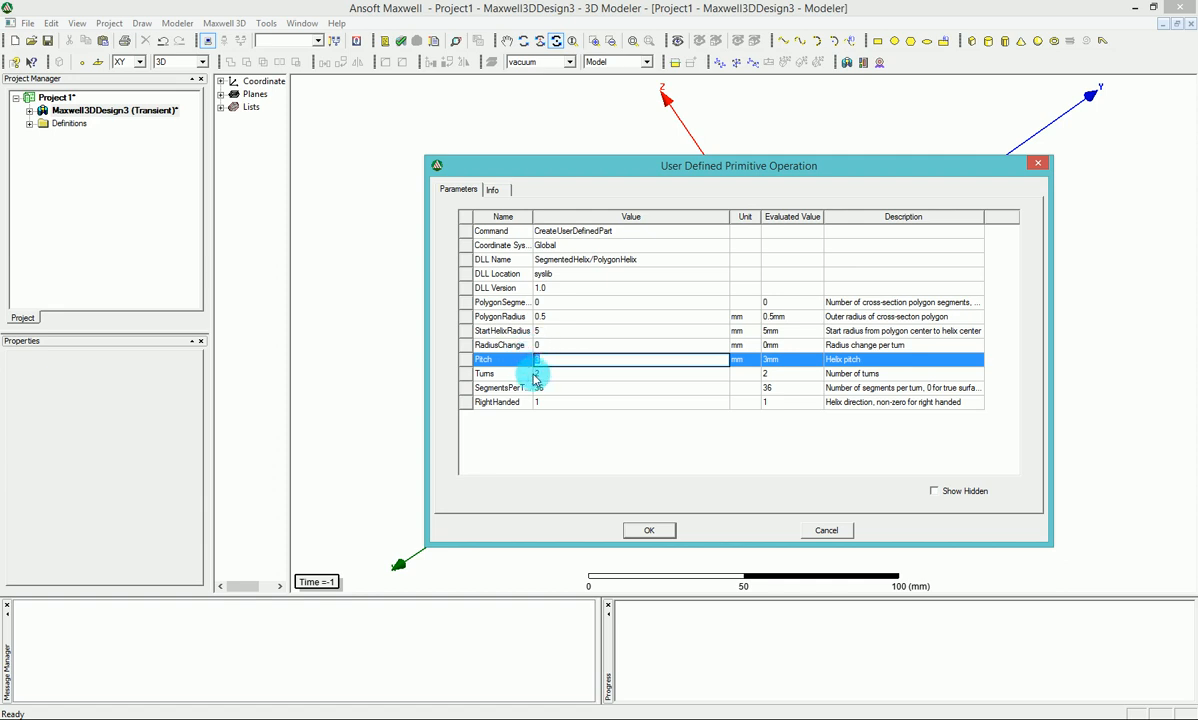
click(600, 373)
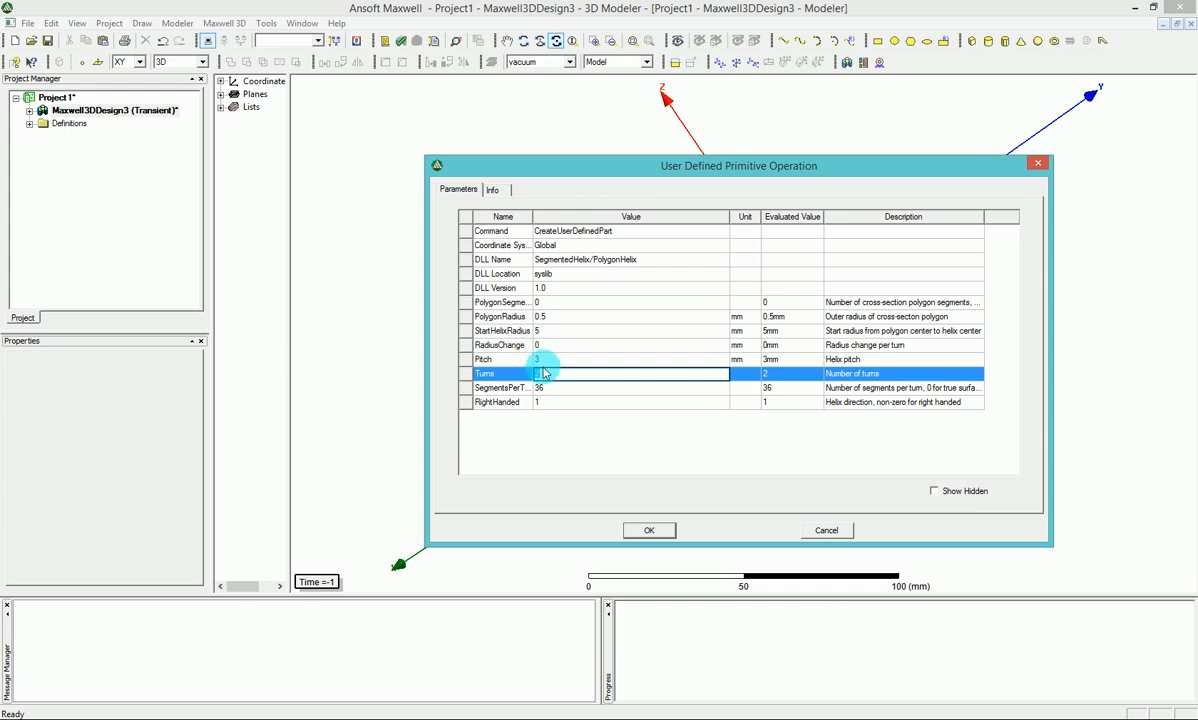
mouse_move(538, 362)
text(0)
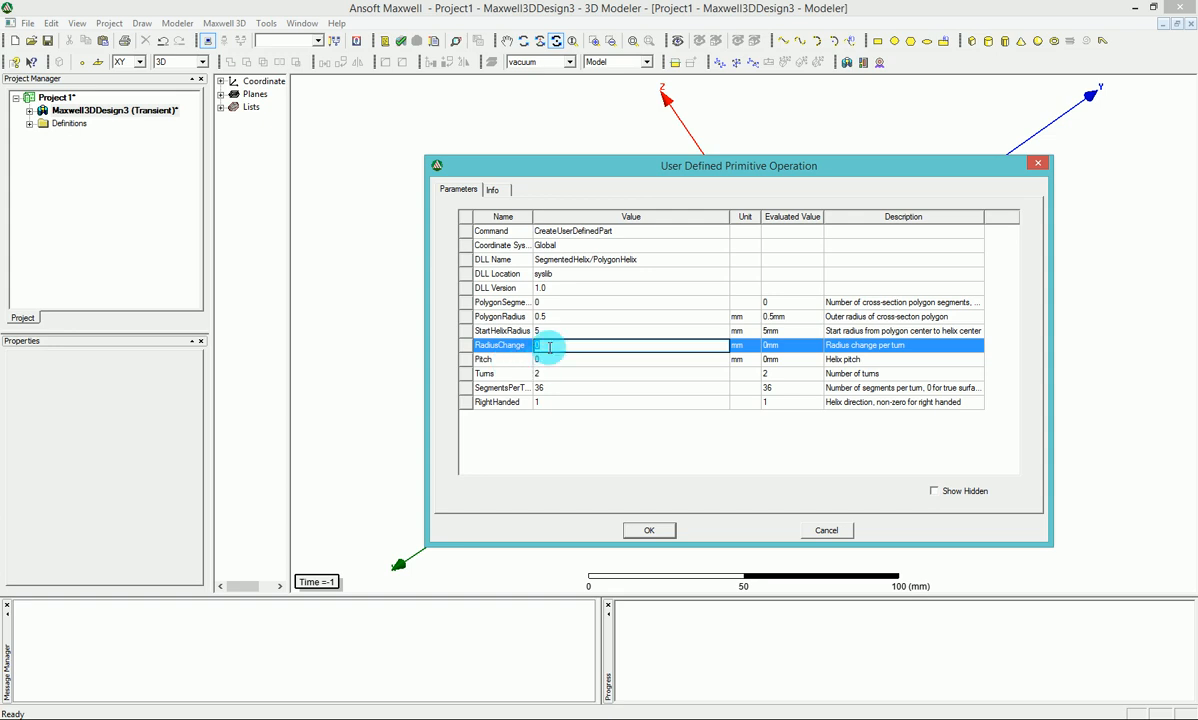
- Set the radius change per turn to 1.05 mm, correcting an initial 1.1
text(1.1)
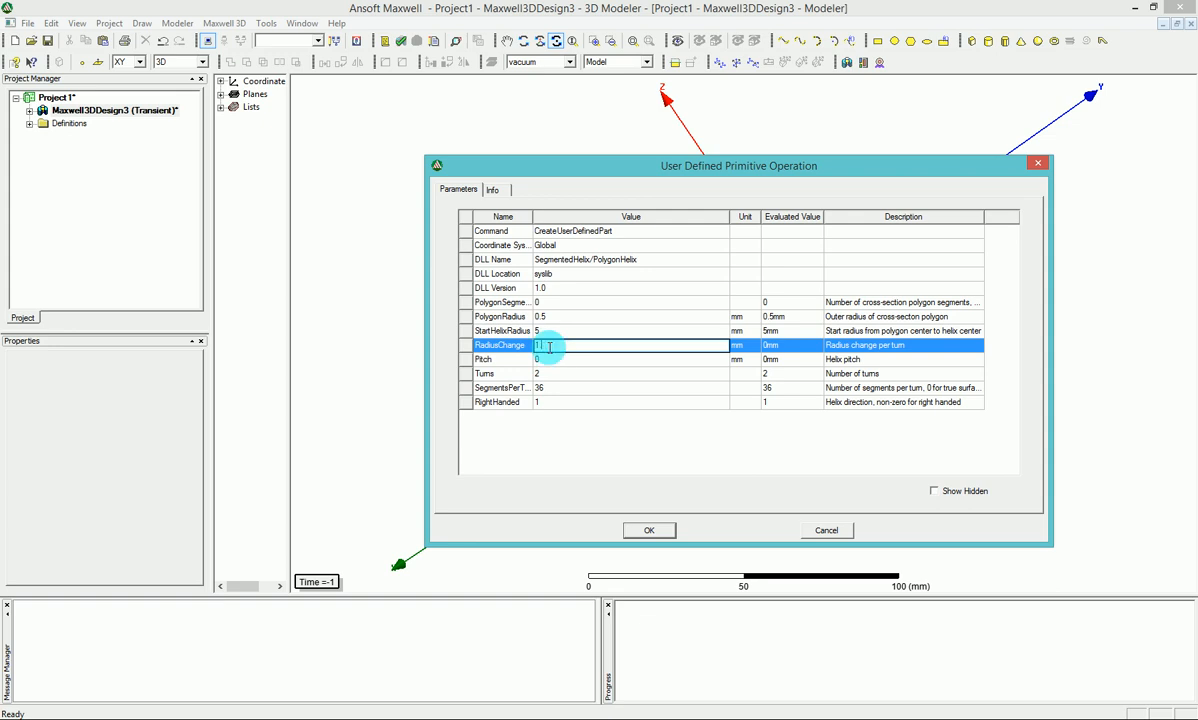
text(1.05)
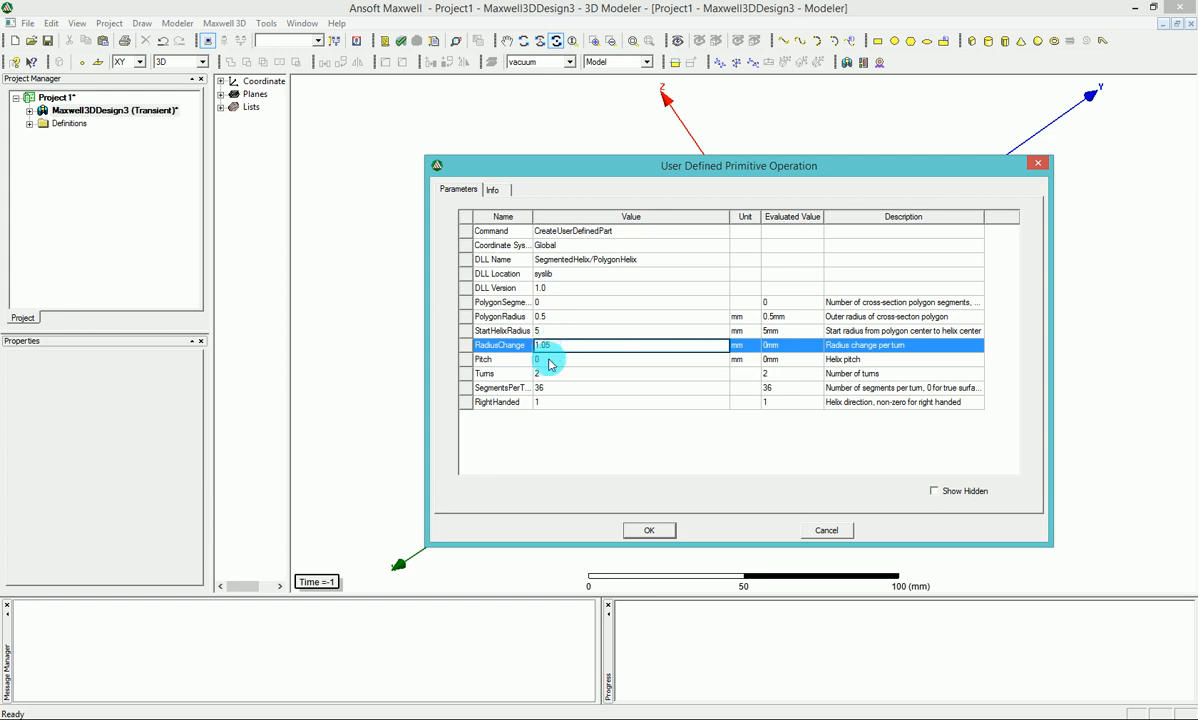
click(545, 345)
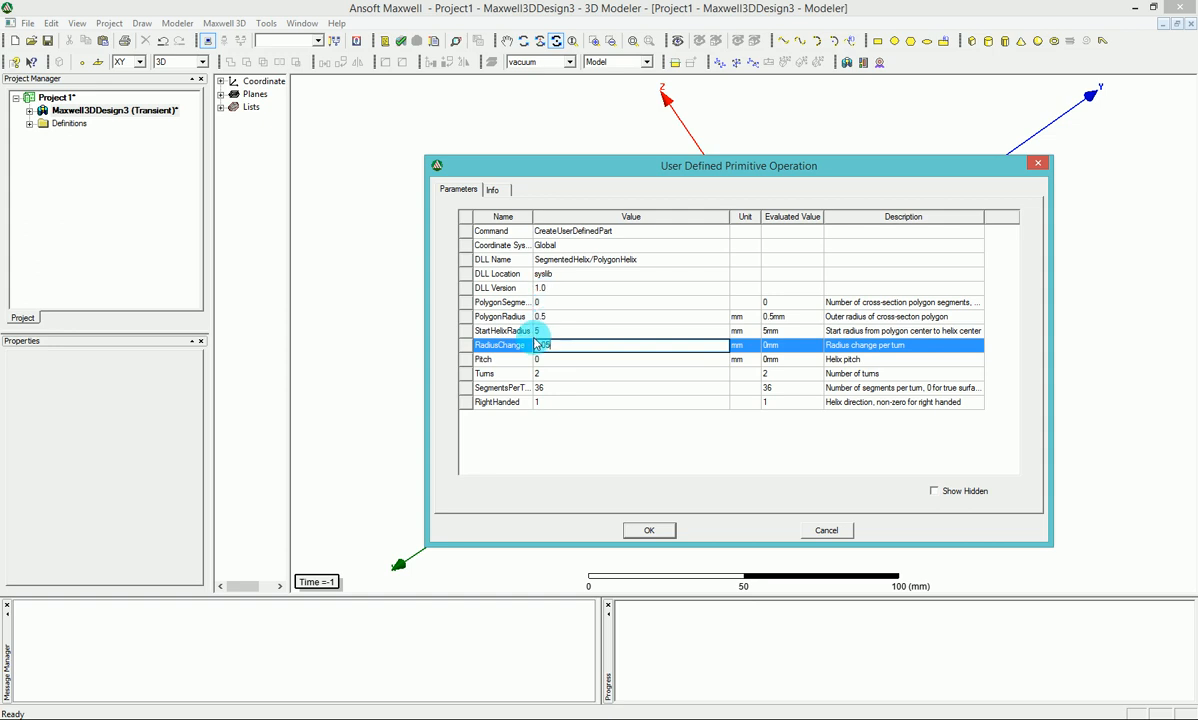
text(1.05)
click(631, 373)
text(10)
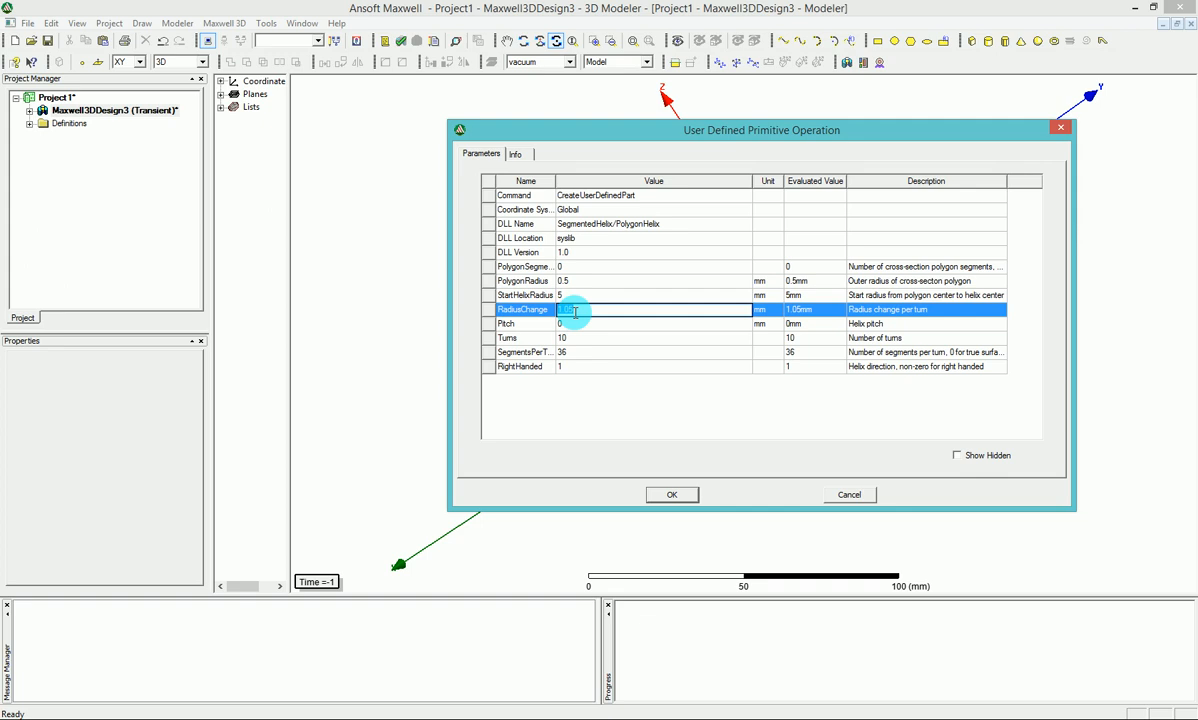
- Review the helix Pitch 0, Turns 10 and SegmentsPerTurn 36 values
click(652, 323)
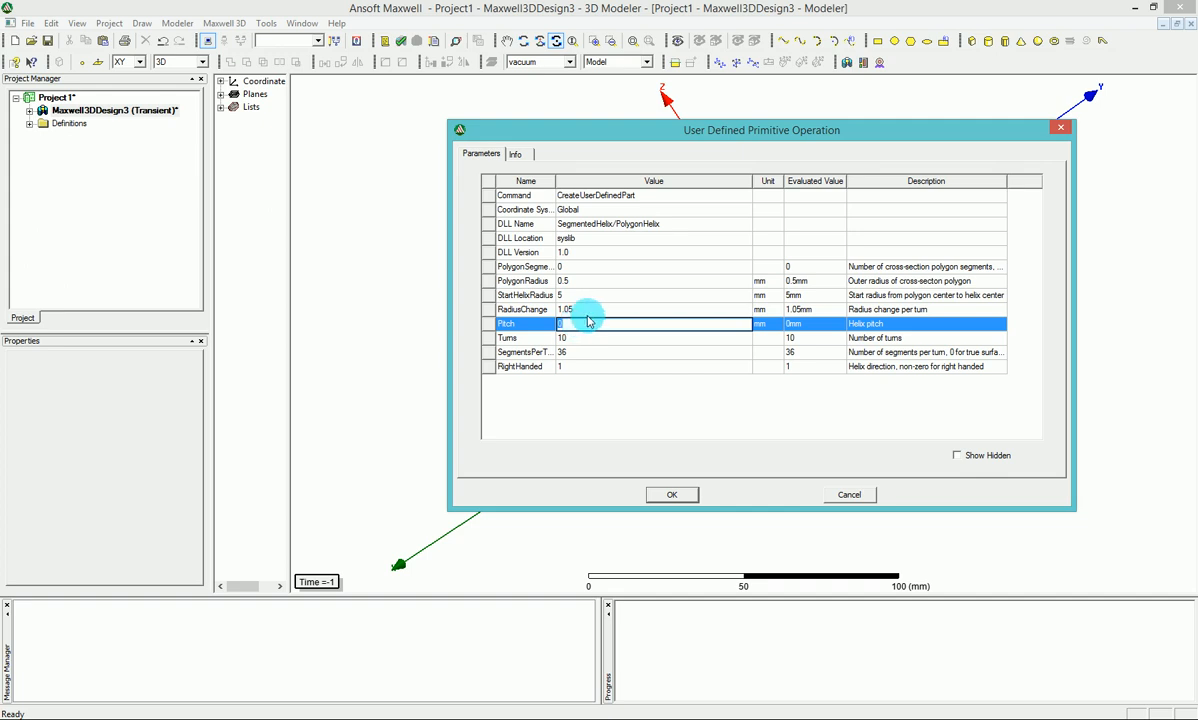
click(562, 338)
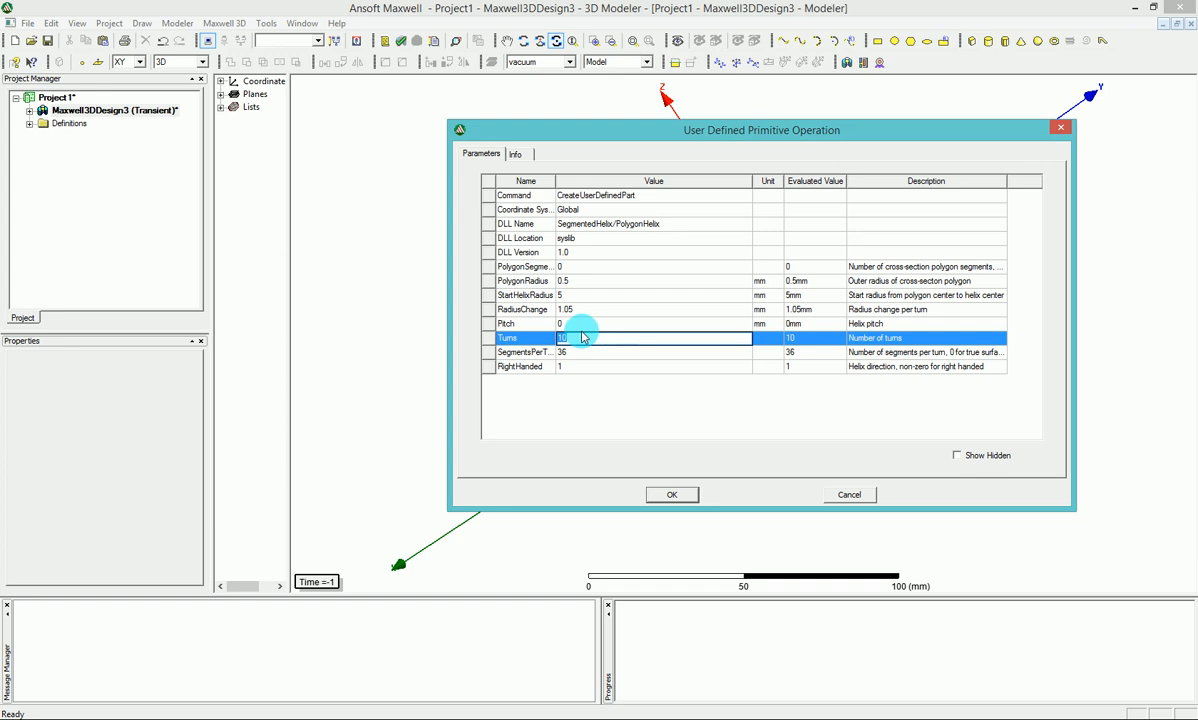
click(523, 352)
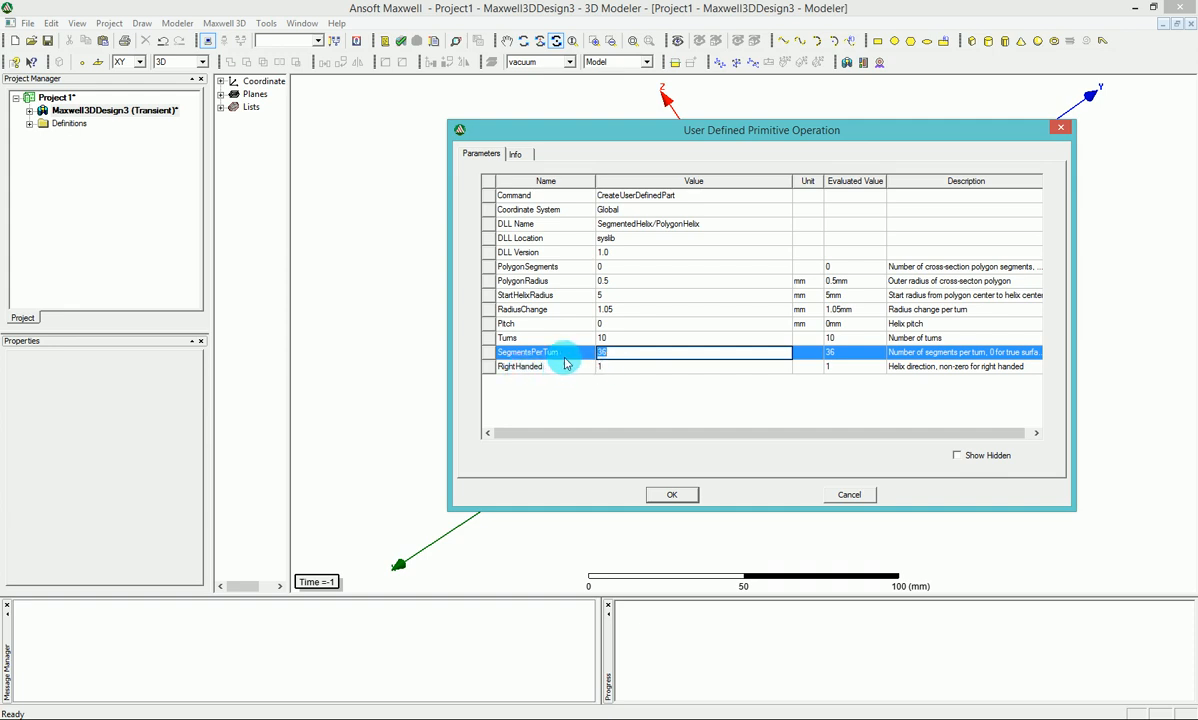
mouse_move(573, 362)
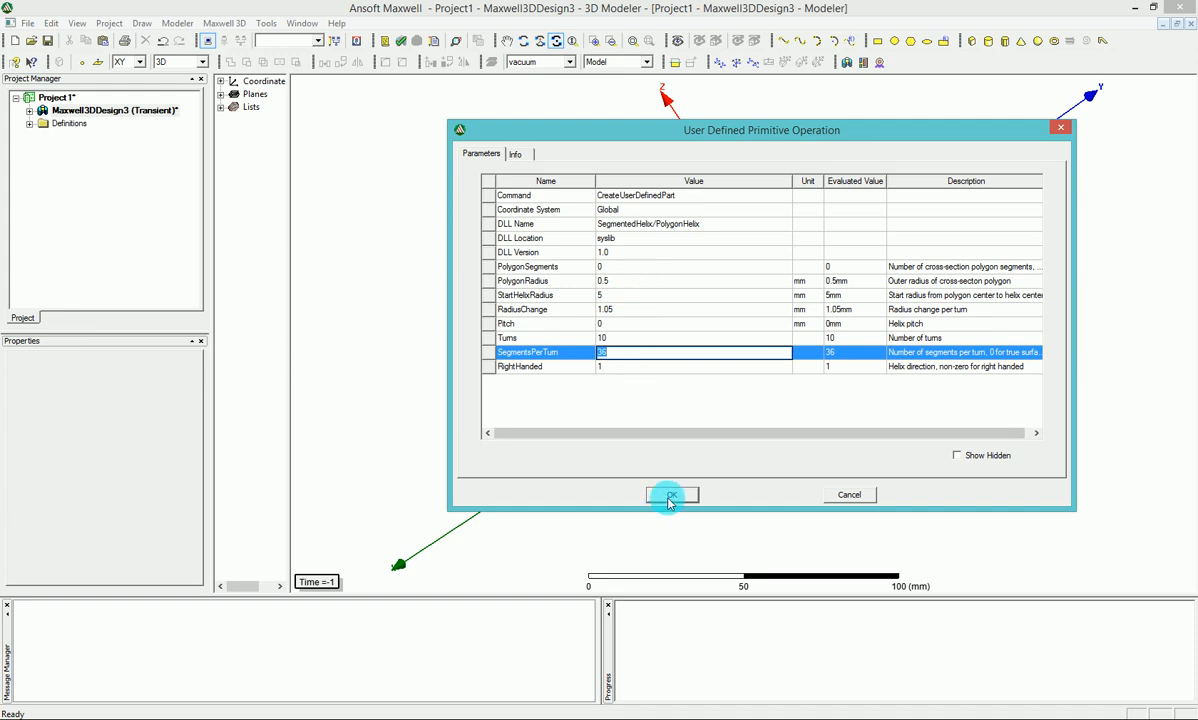
- Create the flat 10-turn spiral coil and view it from above
click(671, 494)
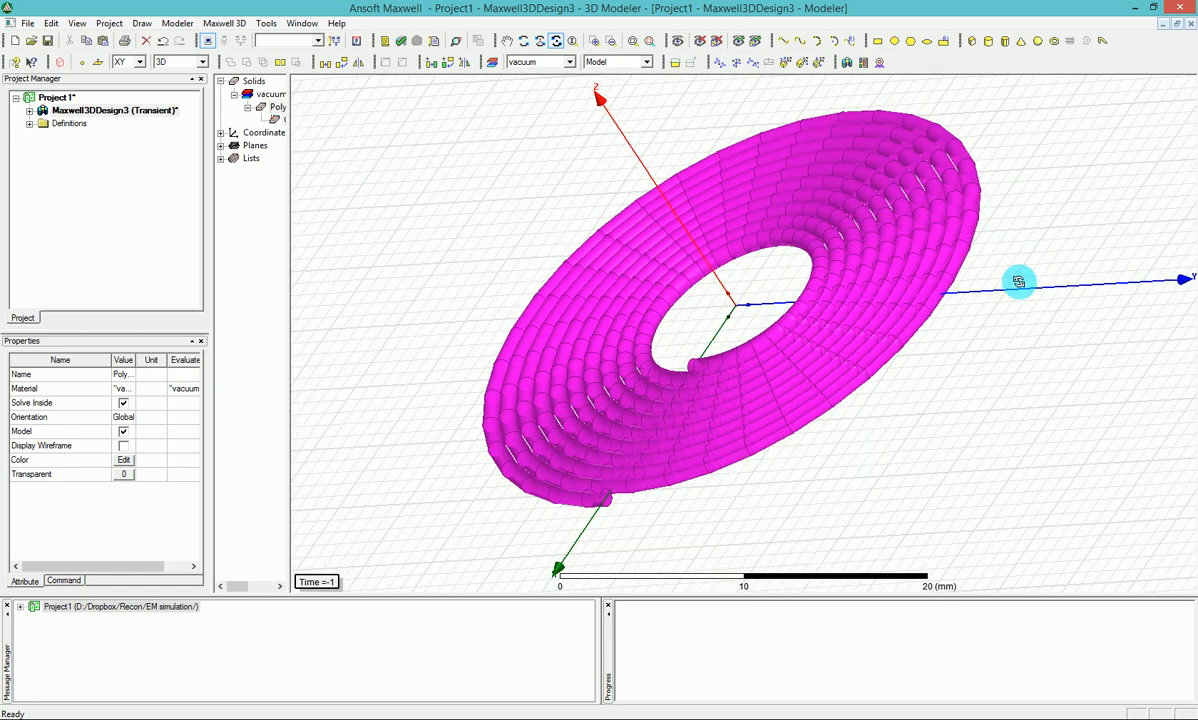
click(1050, 262)
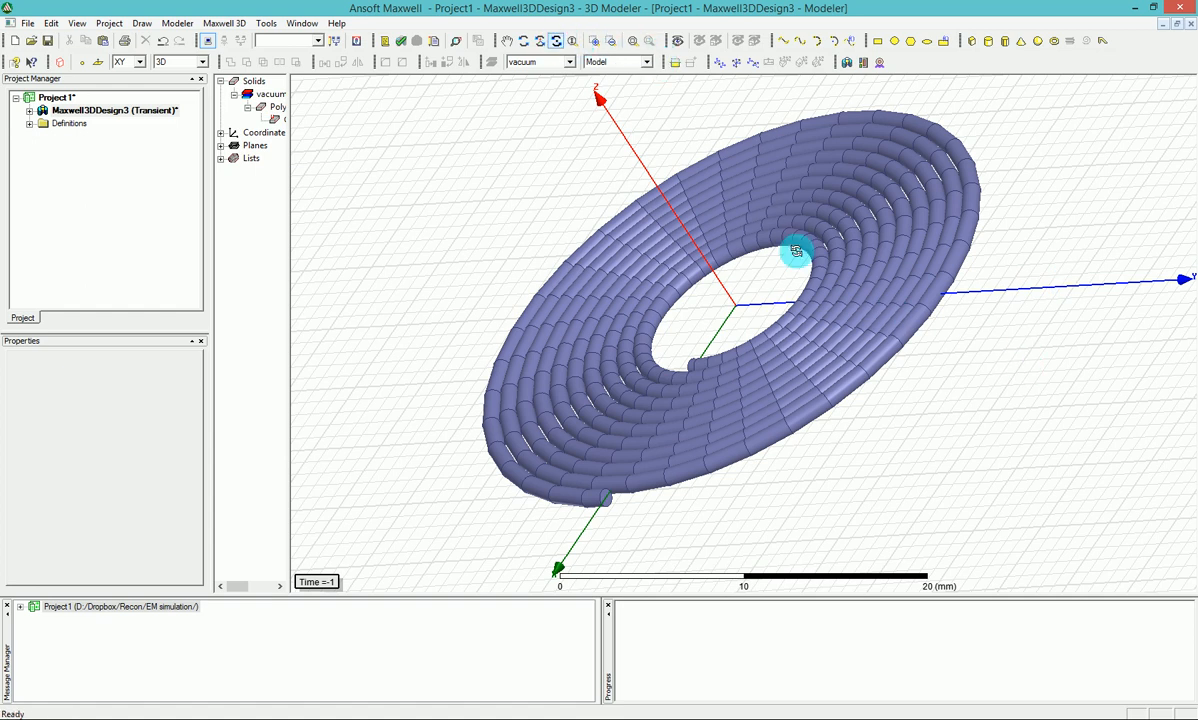
drag(797, 251, 835, 367)
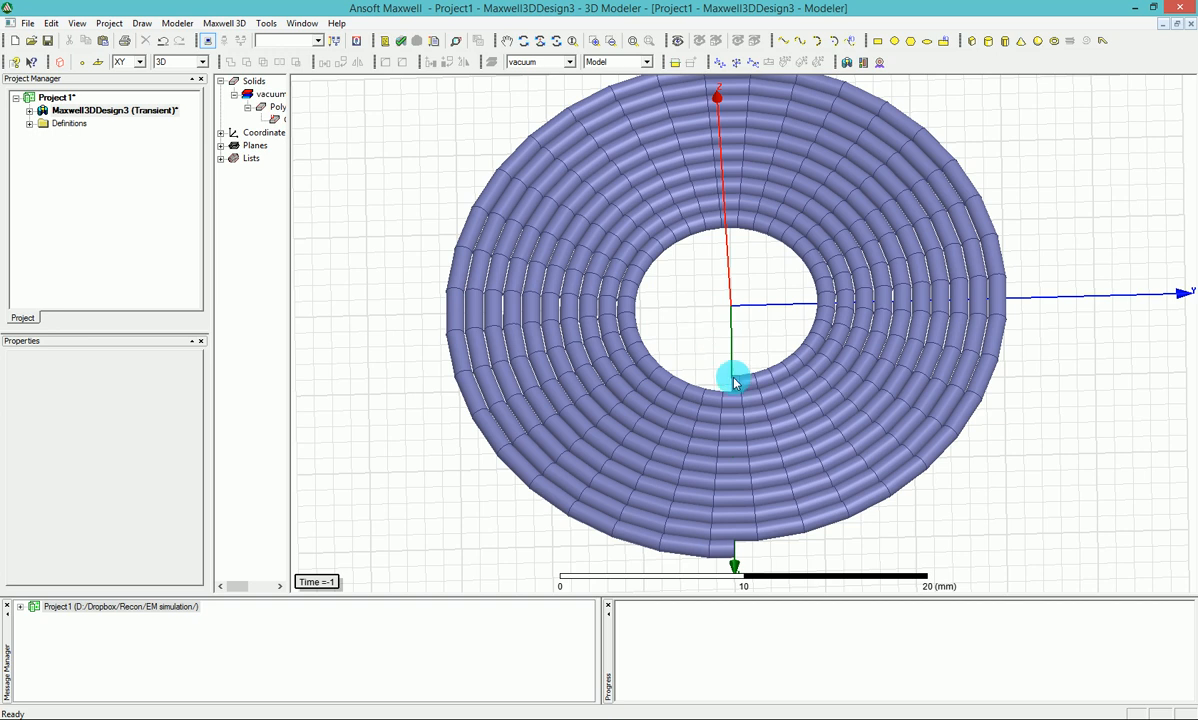
click(735, 383)
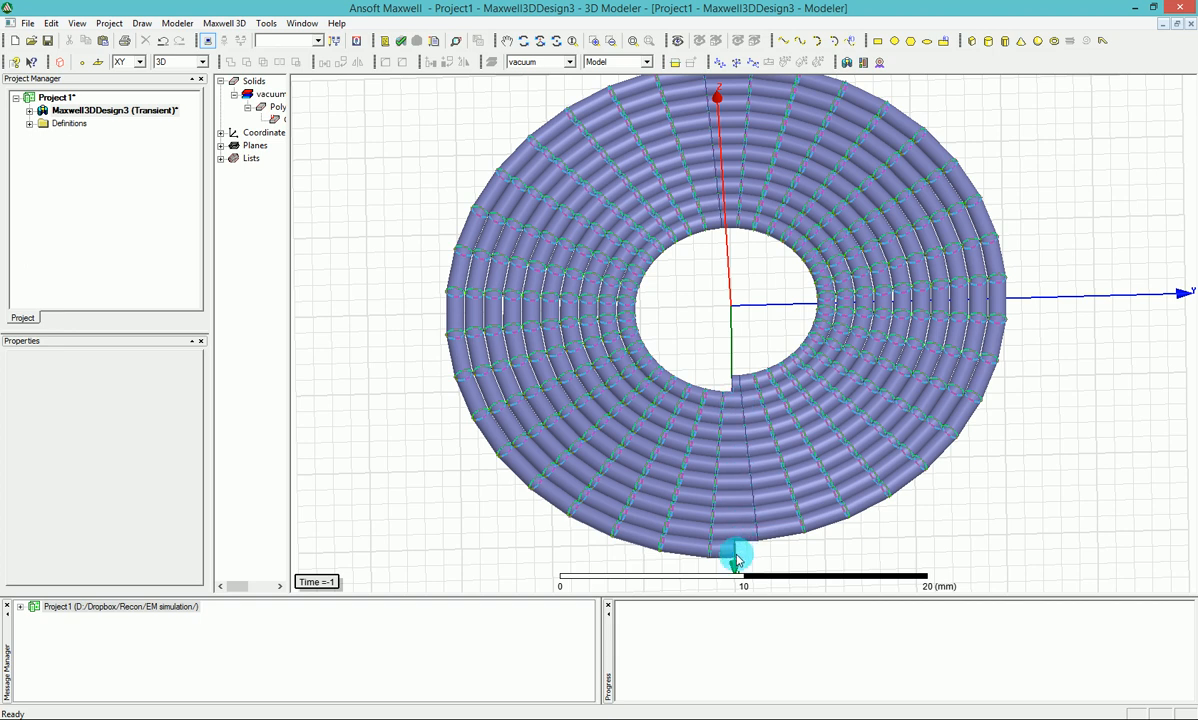
mouse_move(738, 550)
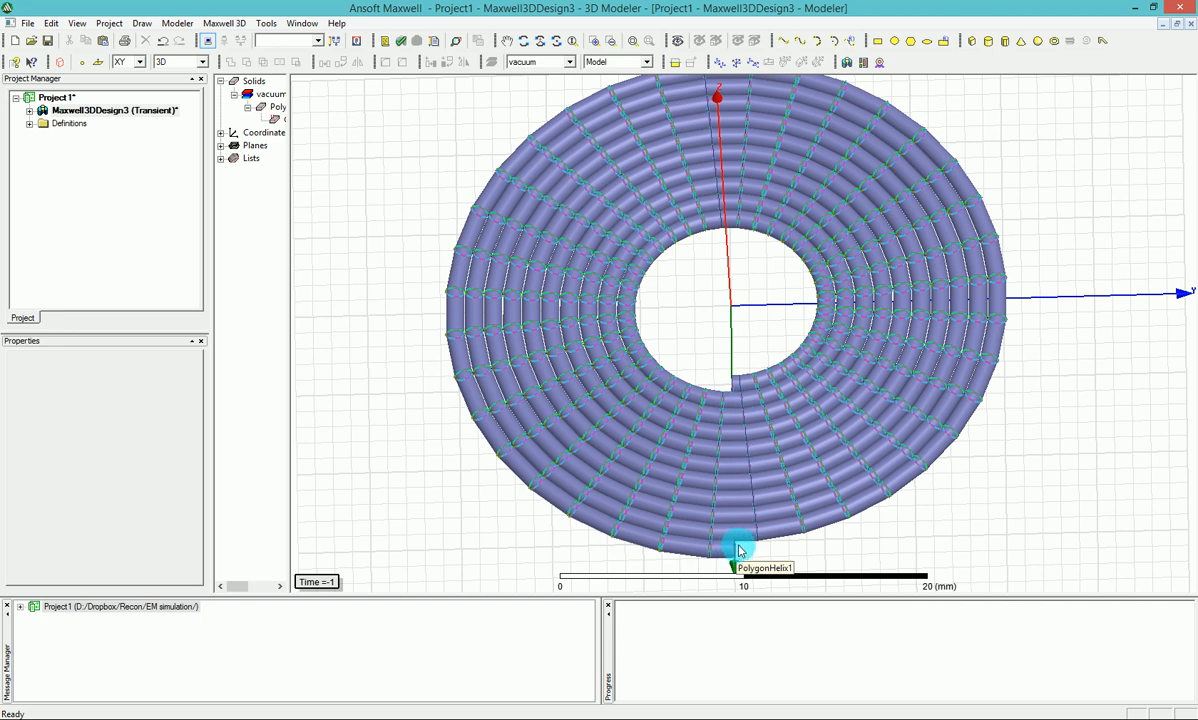
mouse_move(625, 168)
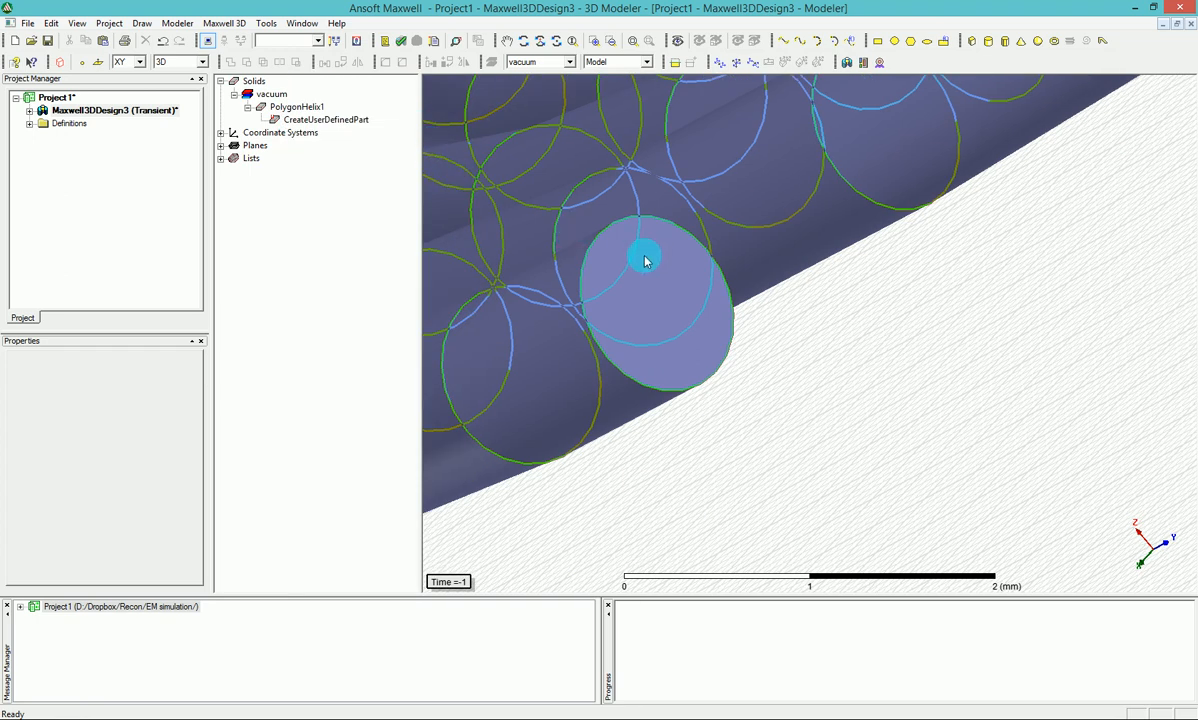
- Rename the PolygonHelix1 coil object to TX
click(271, 93)
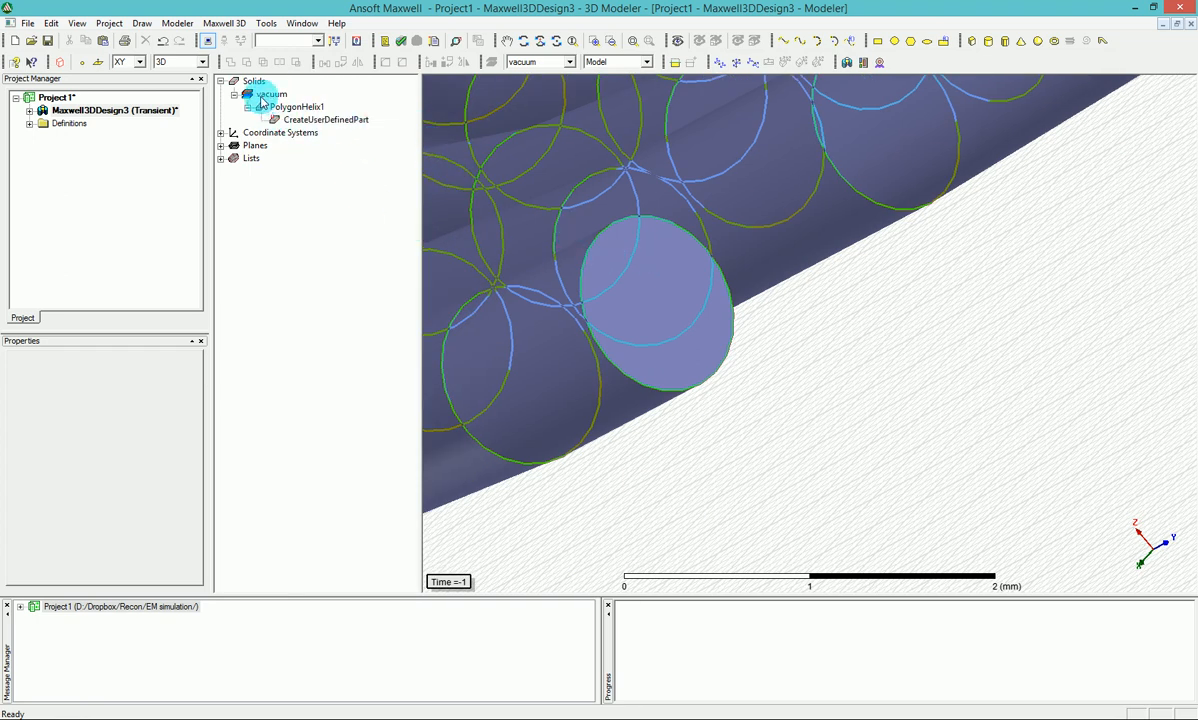
click(300, 107)
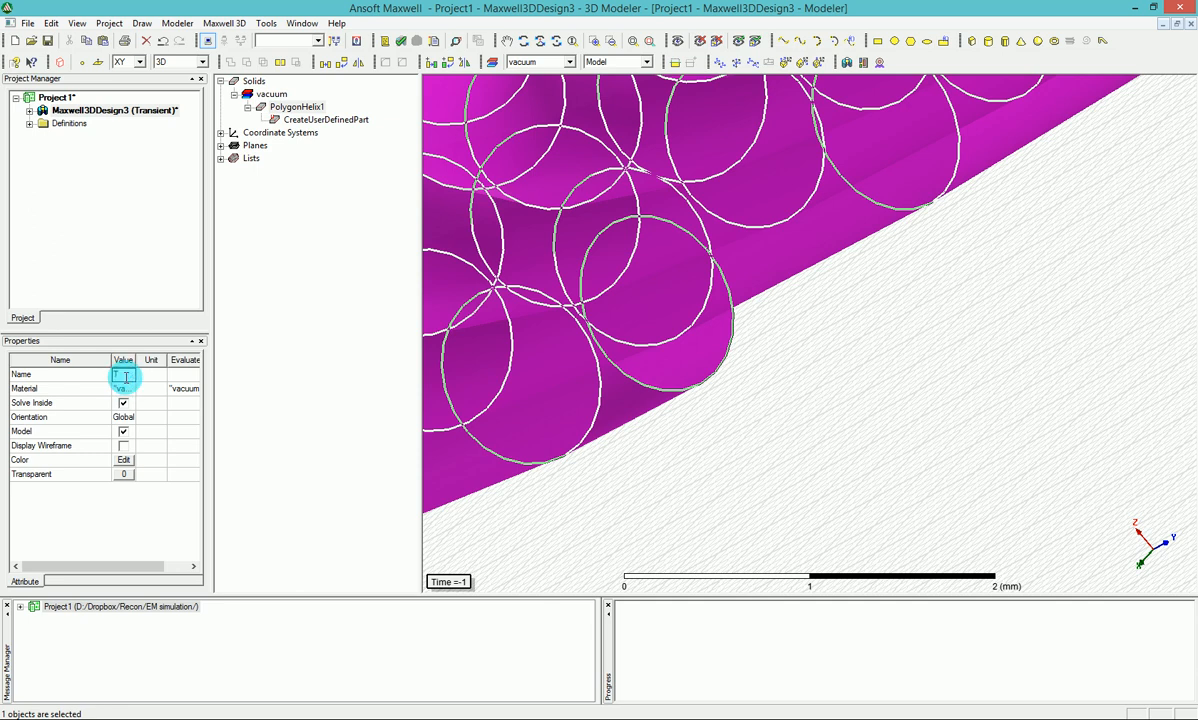
text(TX)
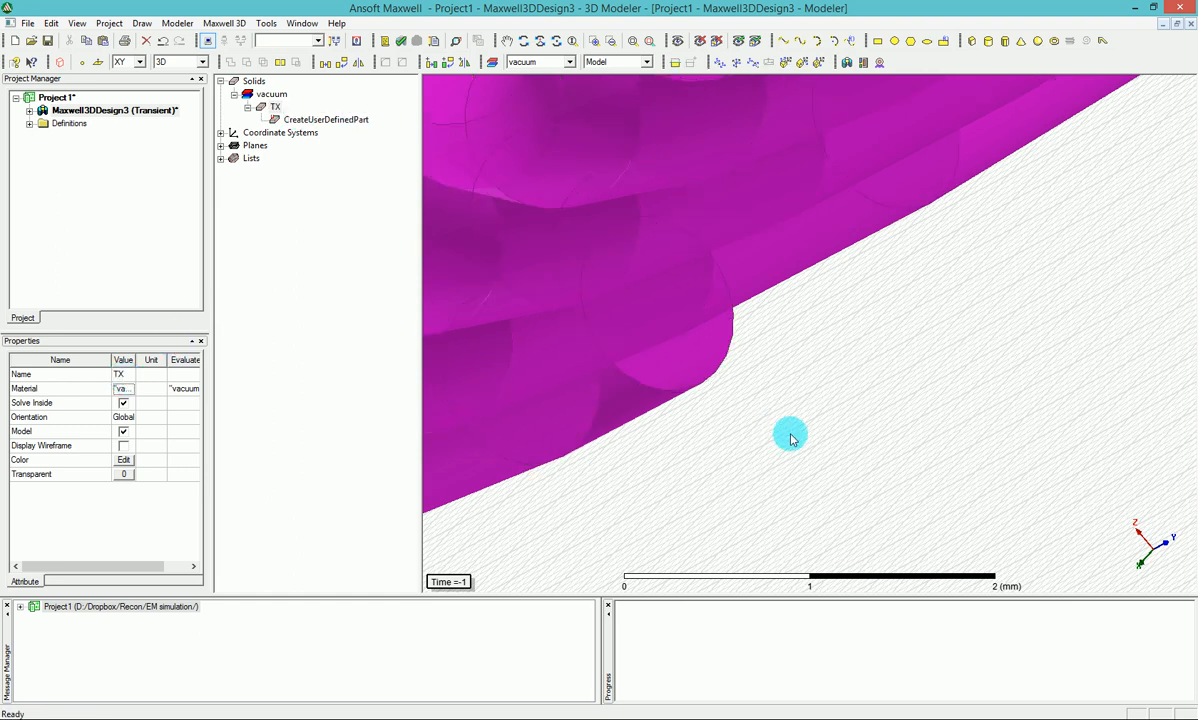
- Change coil TX's material from vacuum to copper
click(270, 94)
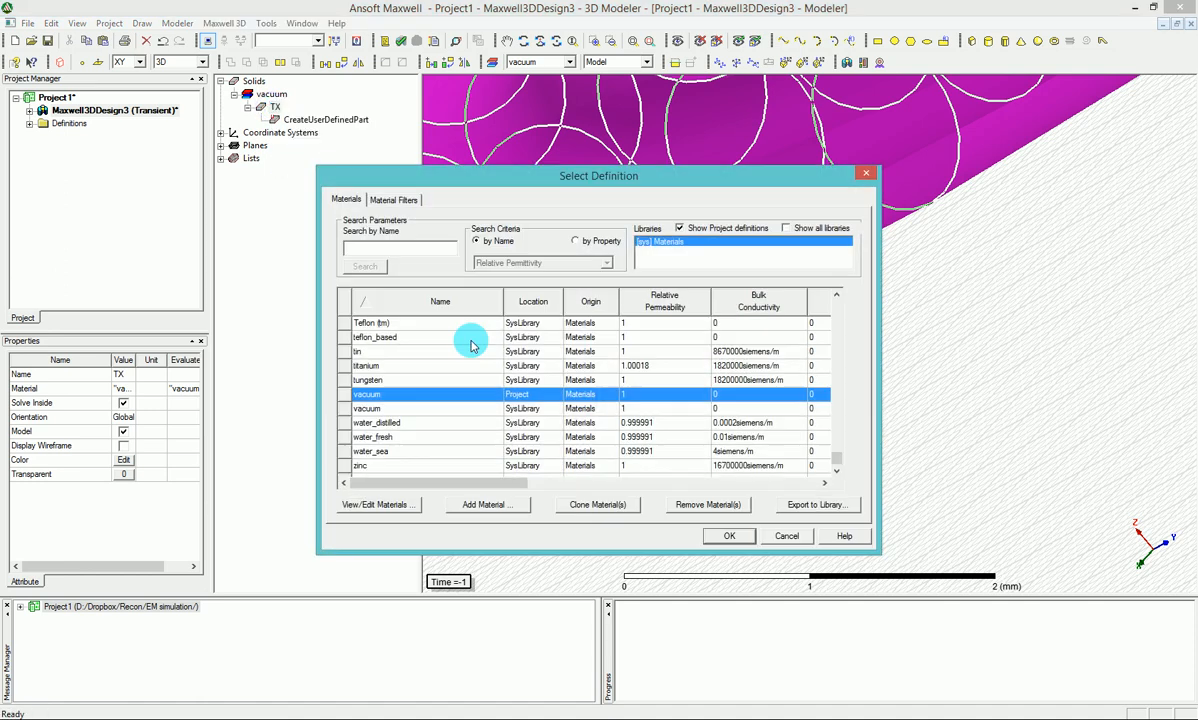
text(c)
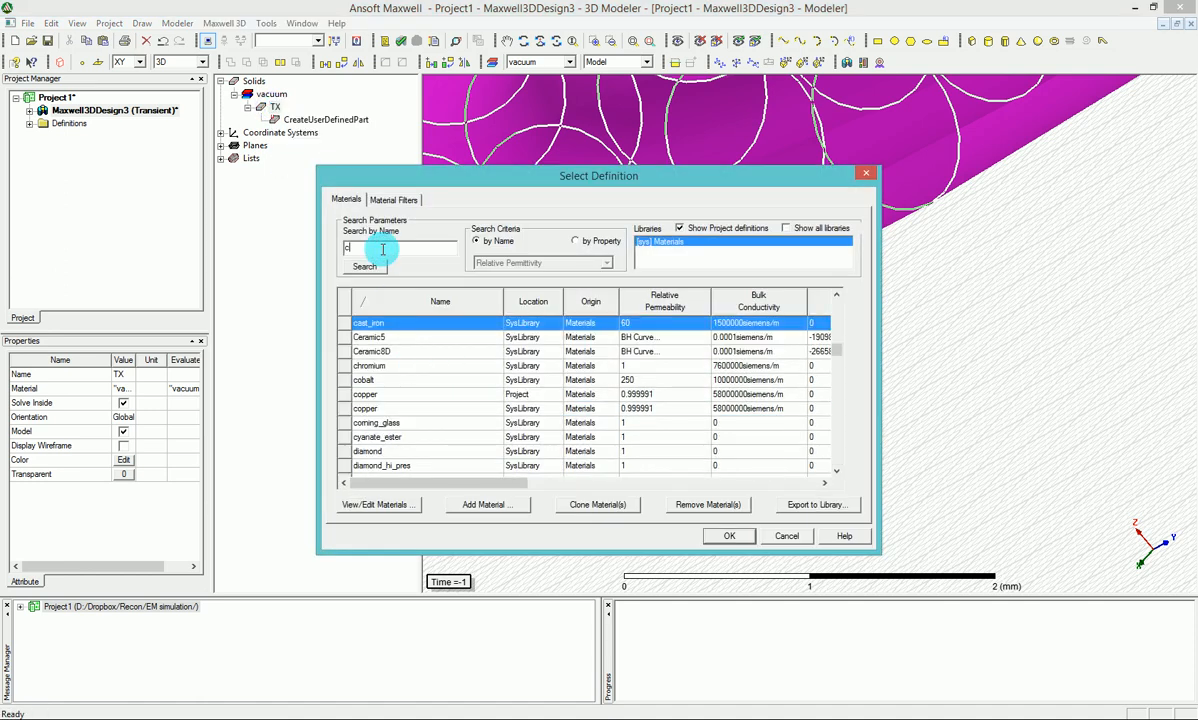
text(op)
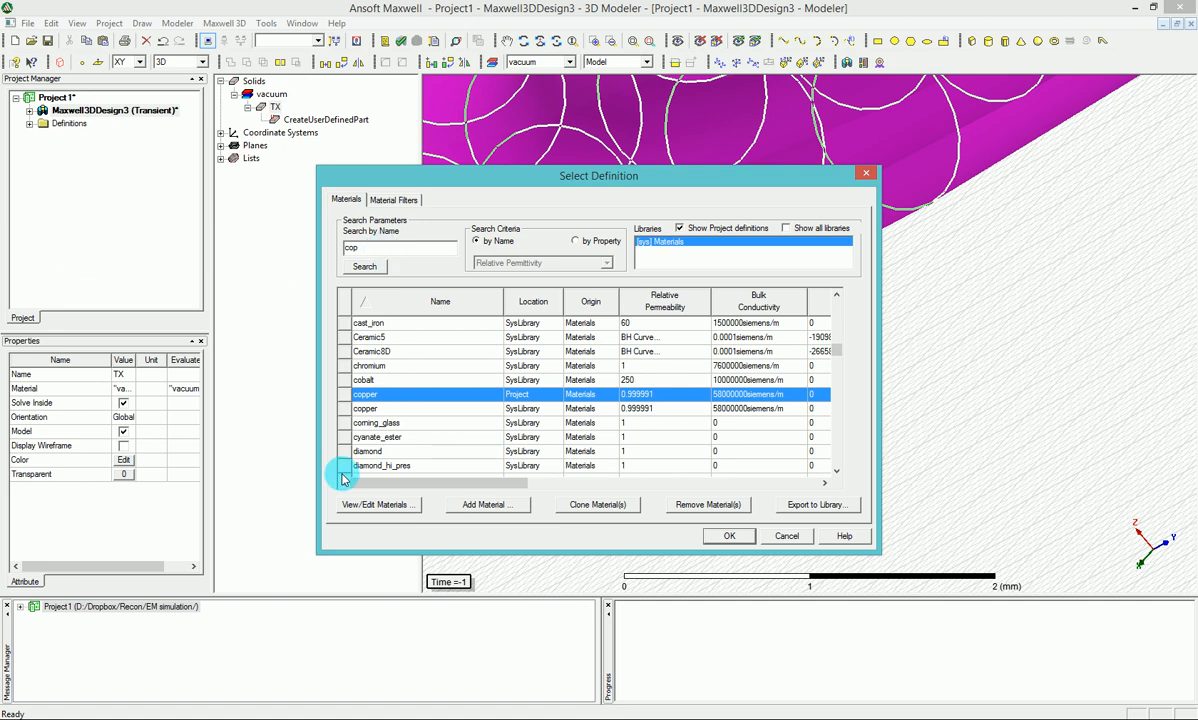
click(729, 535)
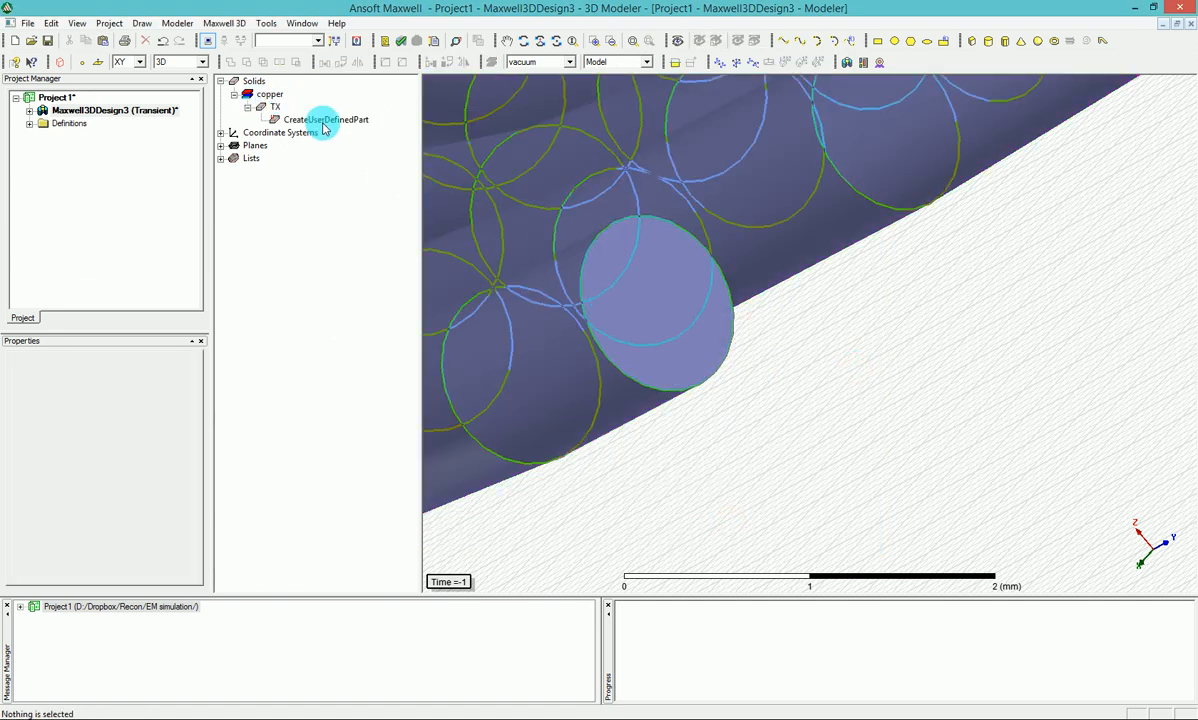
- Set PolygonSegments to 4 in TX's CreateUserDefinedPart properties for a square cross-section
click(328, 119)
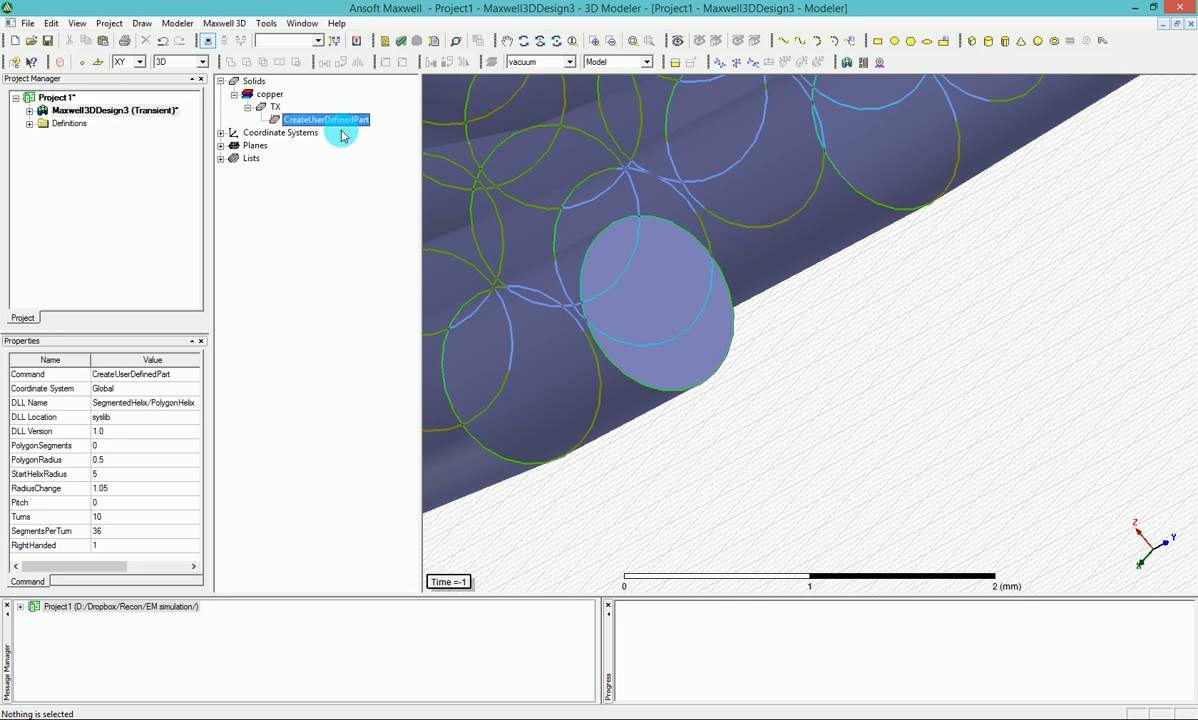
double_click(325, 119)
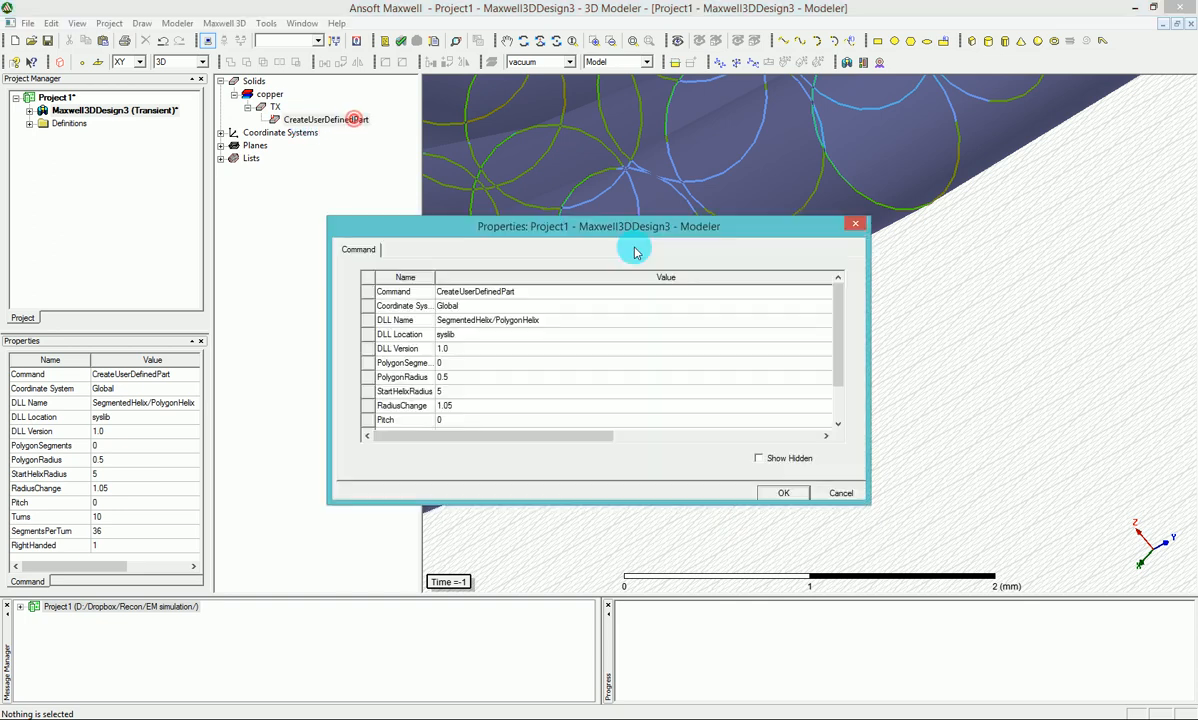
drag(635, 226, 734, 220)
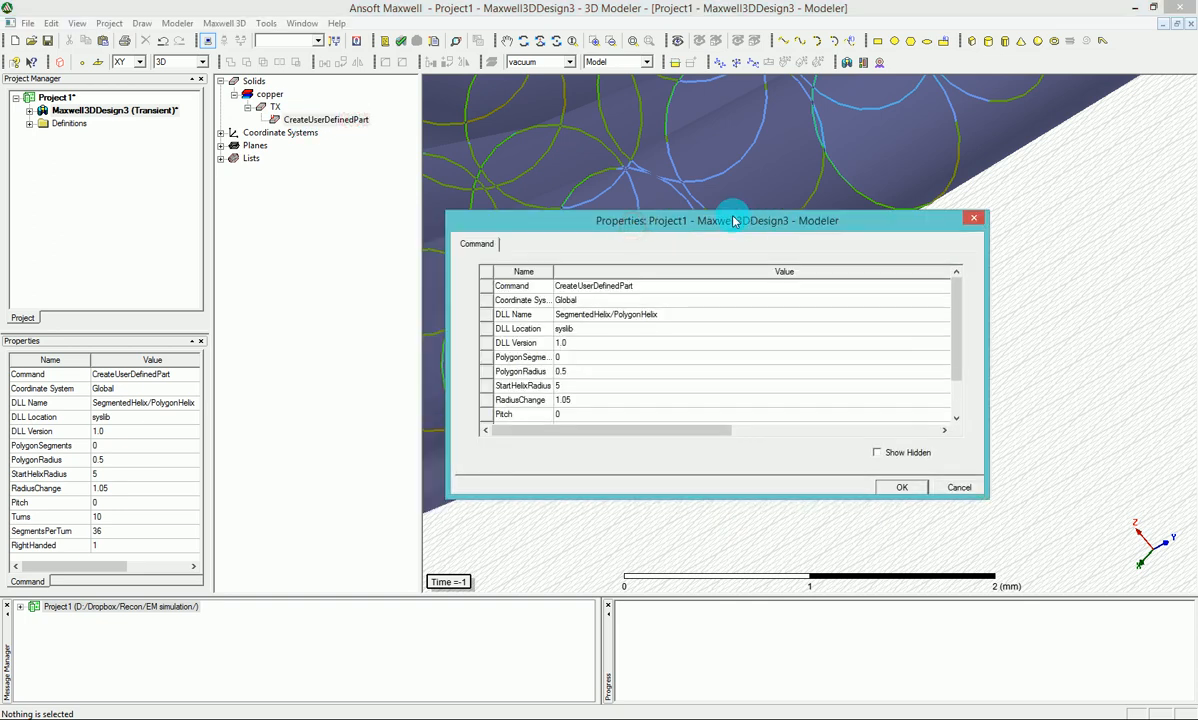
click(955, 303)
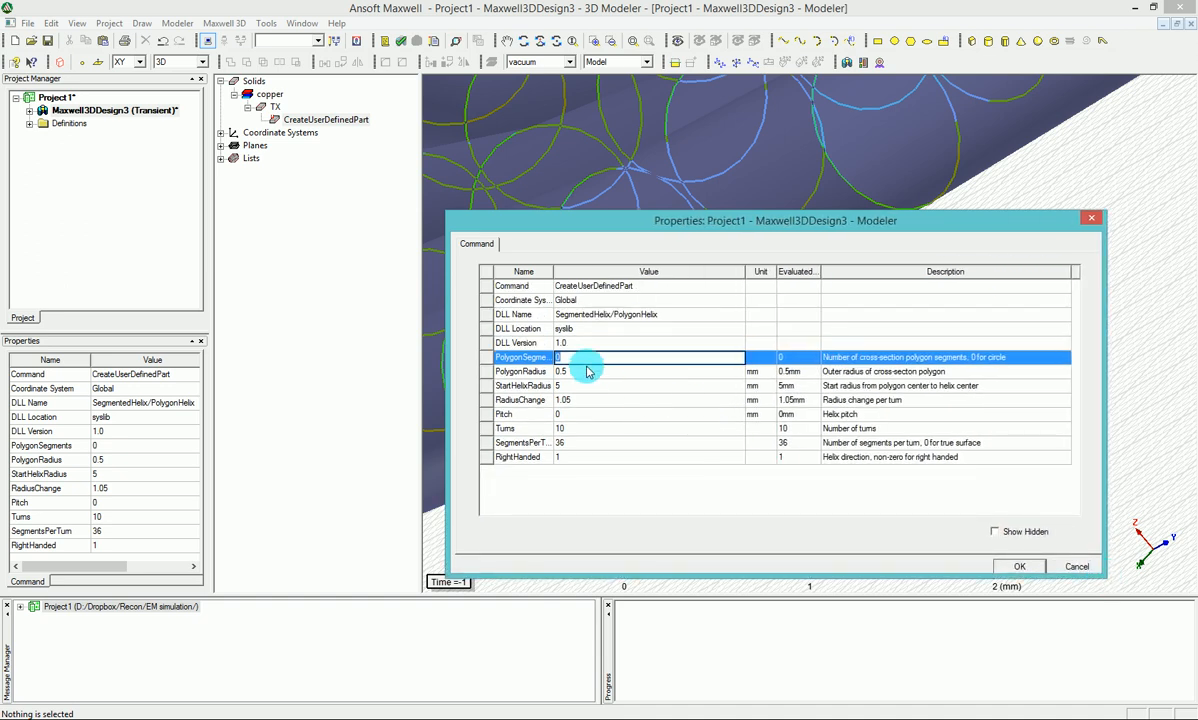
text(4)
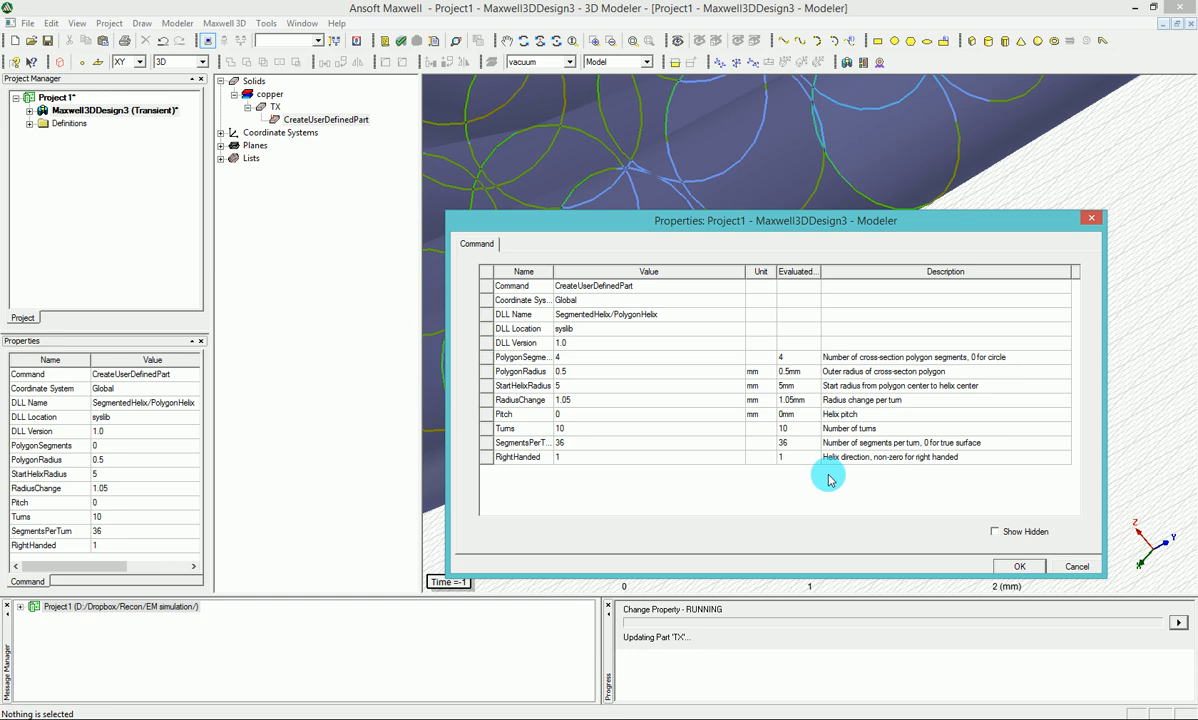
click(1018, 566)
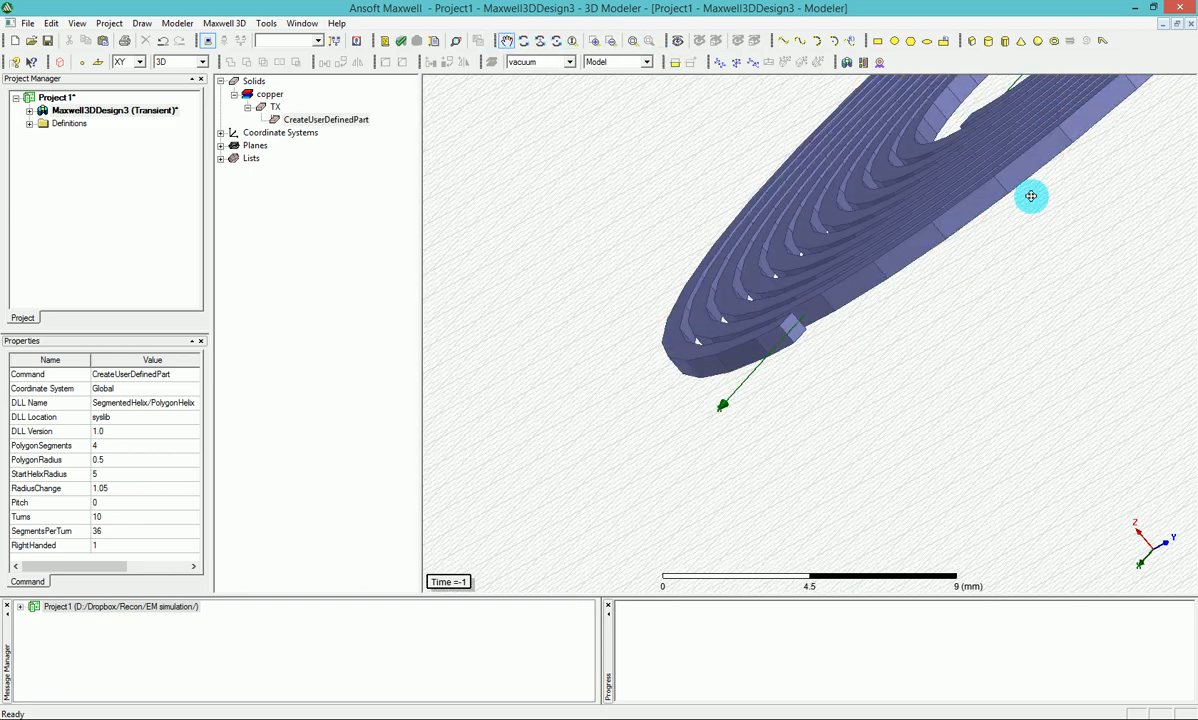
- Orbit the view to inspect TX's square-section spiral turns
drag(1030, 196, 924, 249)
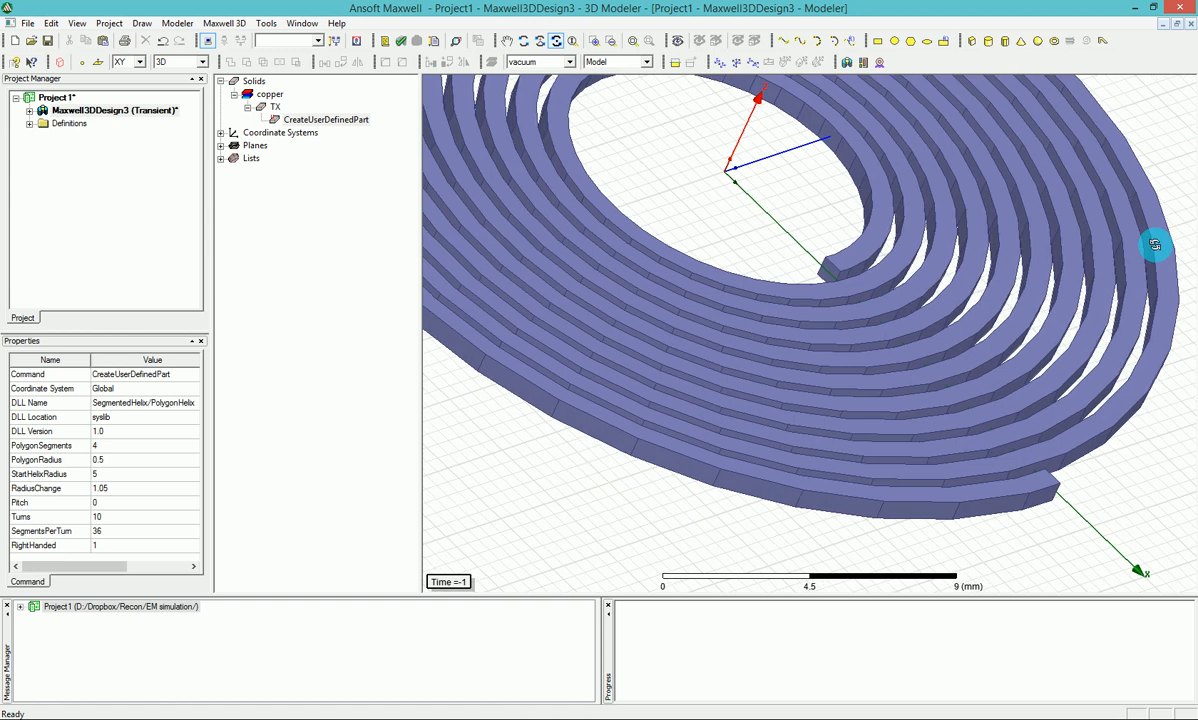
mouse_move(900, 278)
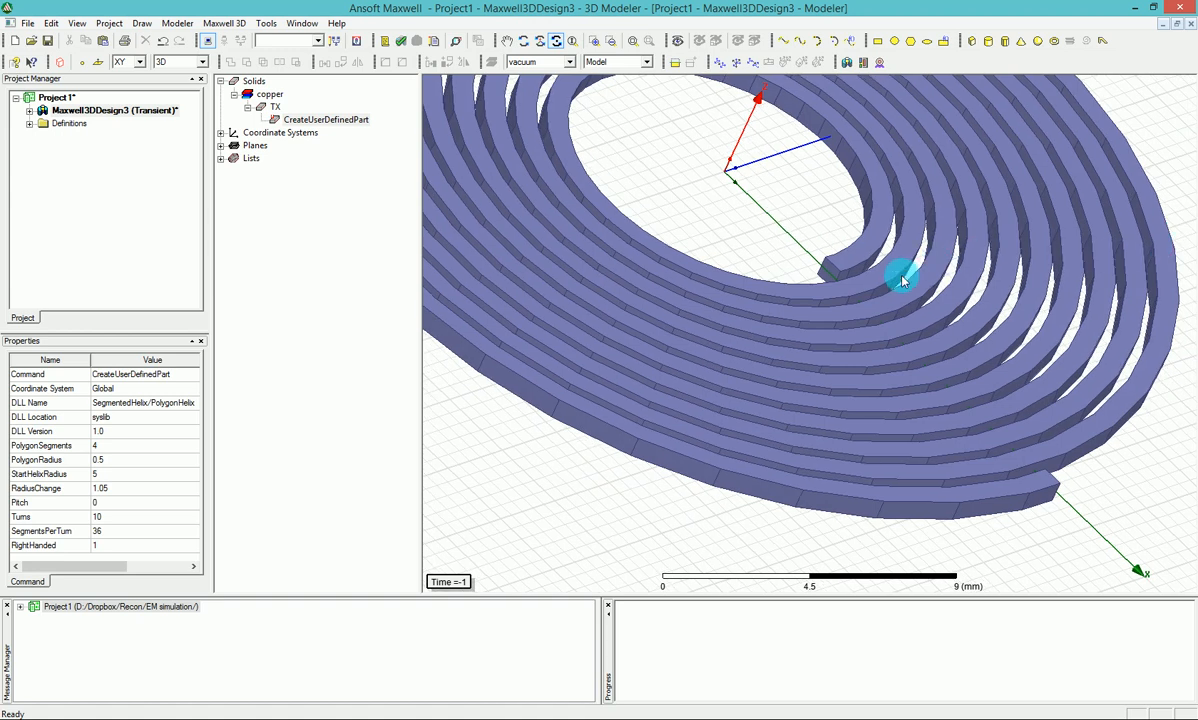